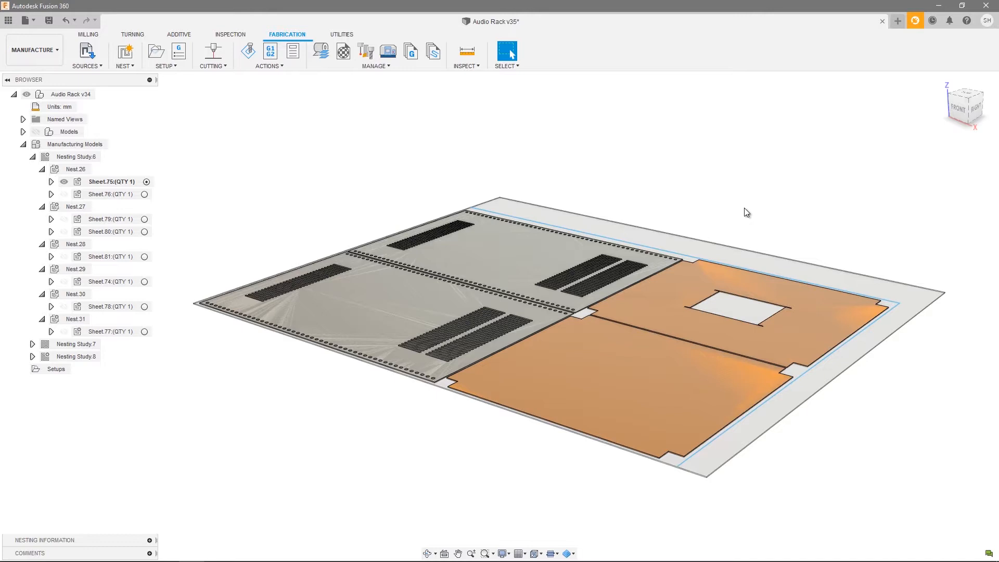
mouse_move(590, 155)
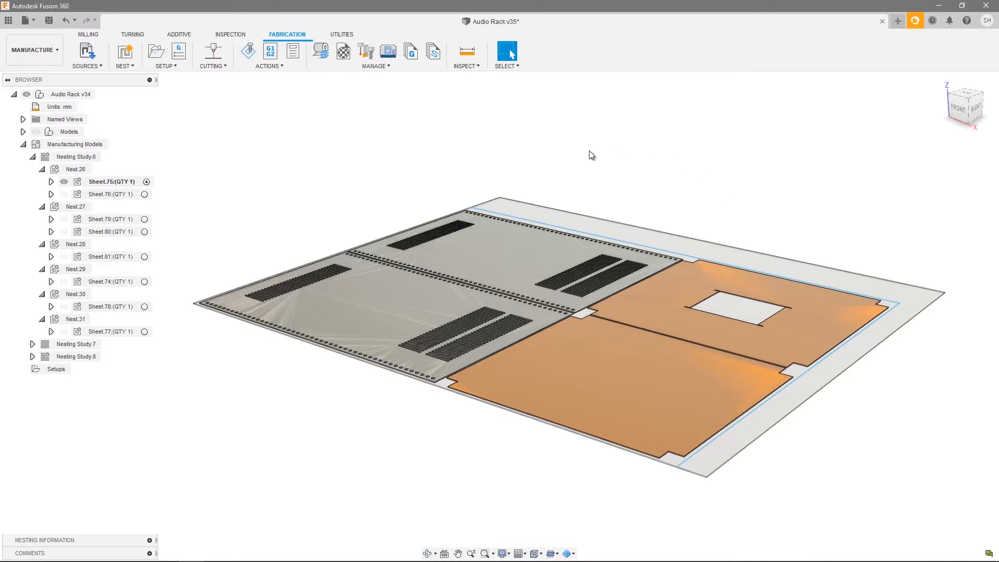
mouse_move(283, 202)
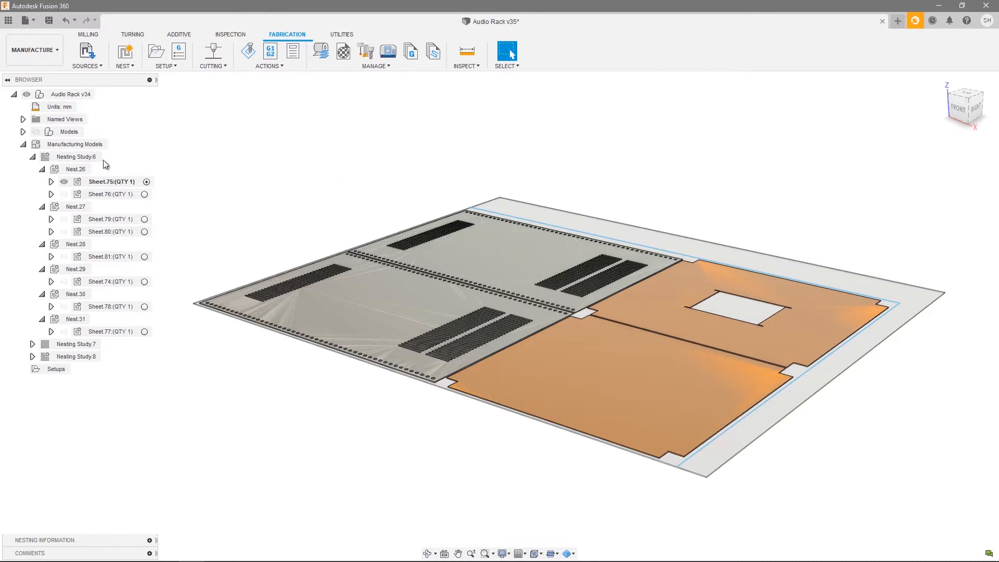
mouse_move(134, 133)
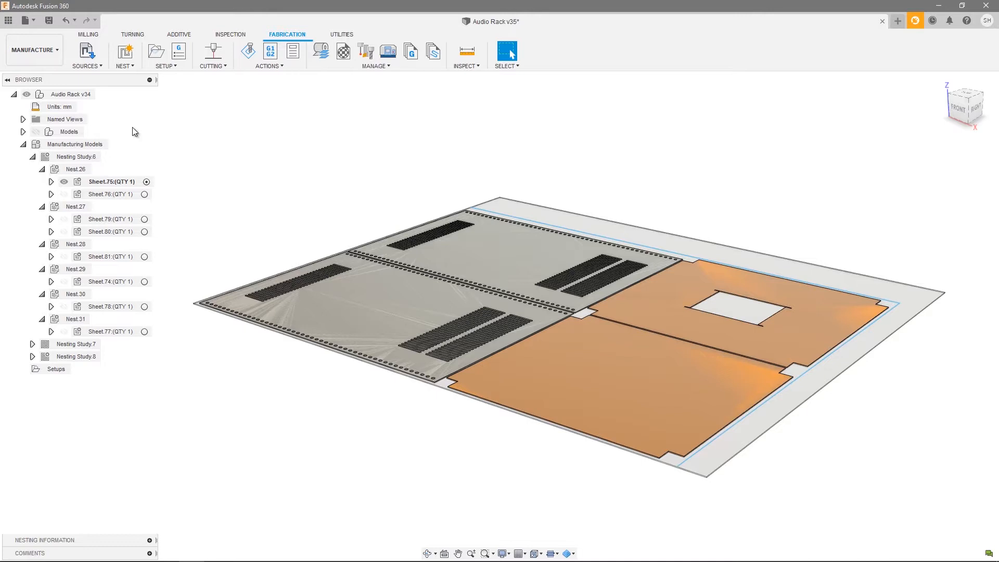
mouse_move(114, 351)
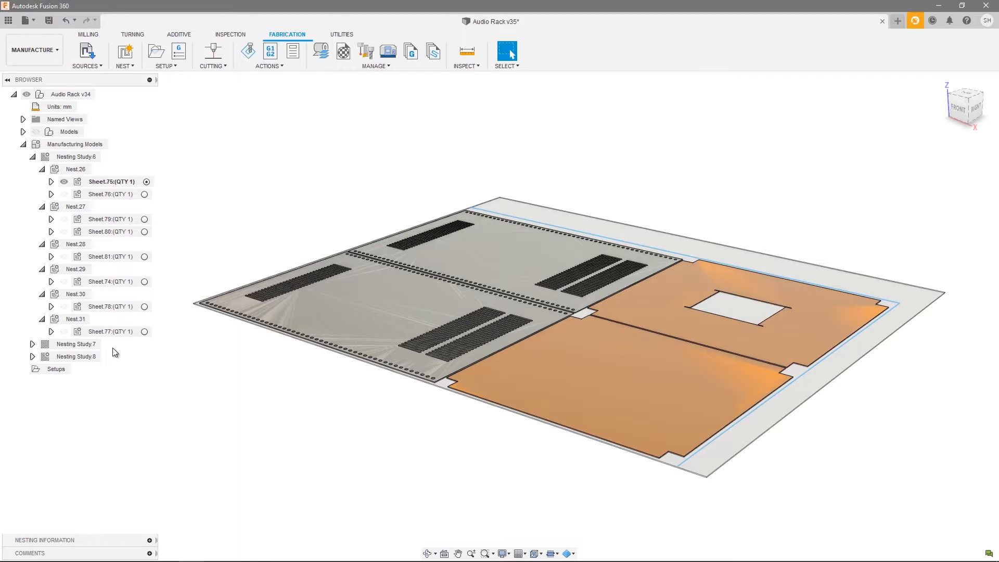
mouse_move(96, 346)
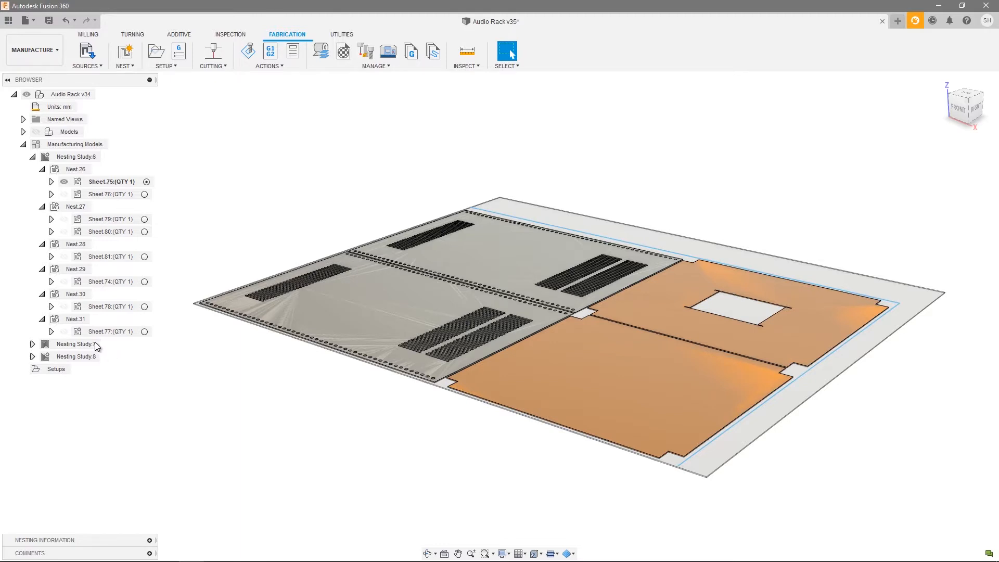
Browse the nests of Nesting Study.6, 7 and 8 in turn, leaving Study.6 expanded
left_click(31, 156)
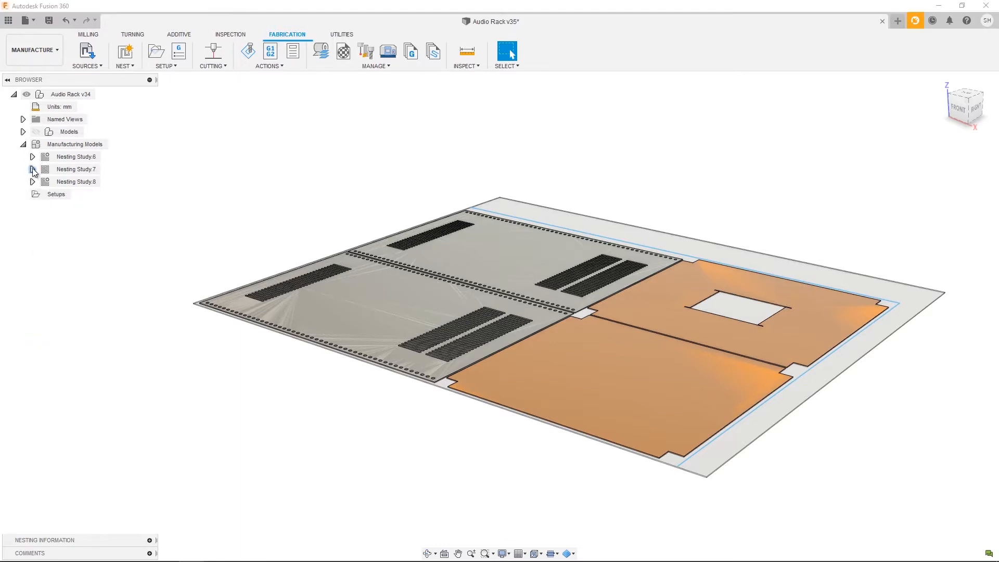
left_click(32, 169)
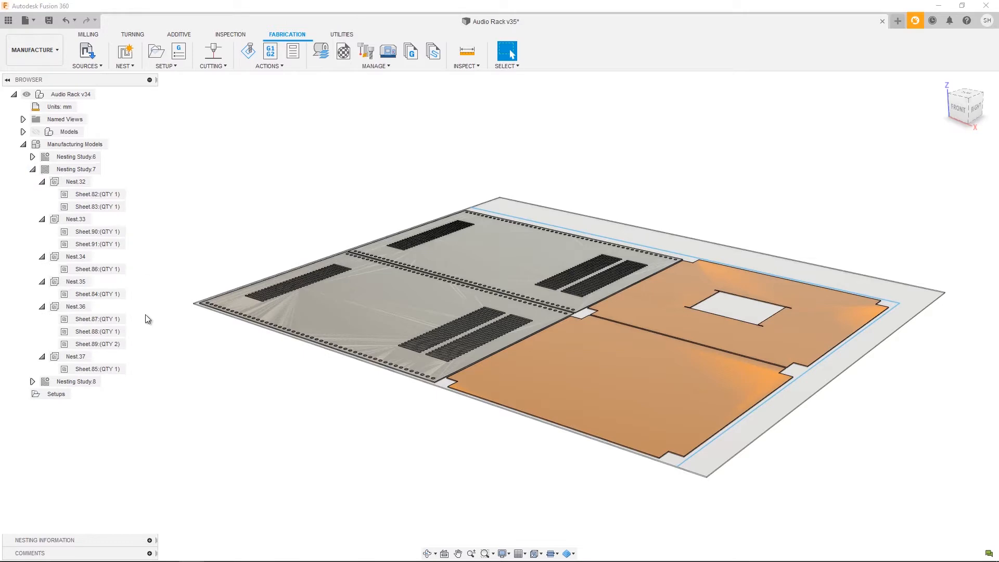
mouse_move(189, 210)
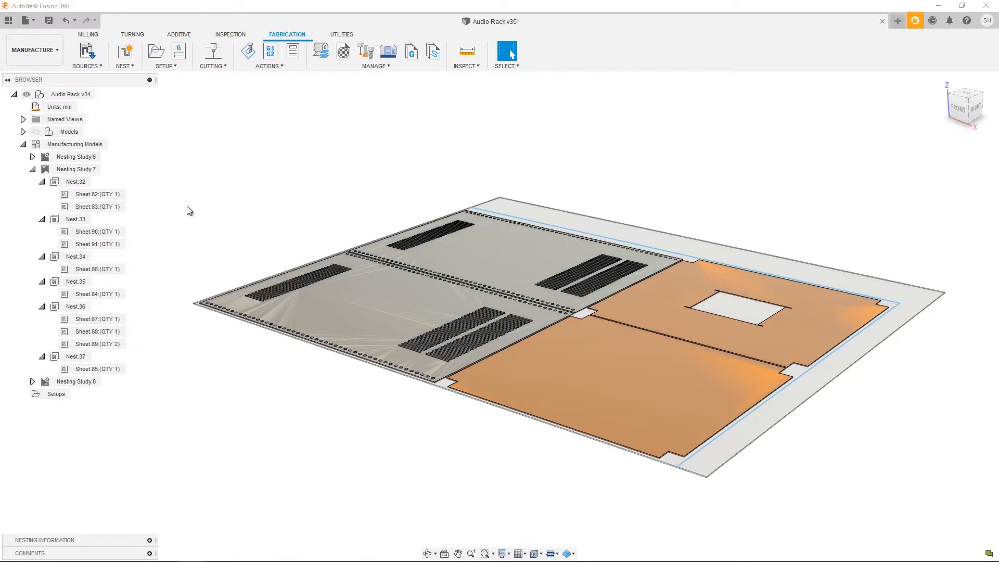
left_click(32, 168)
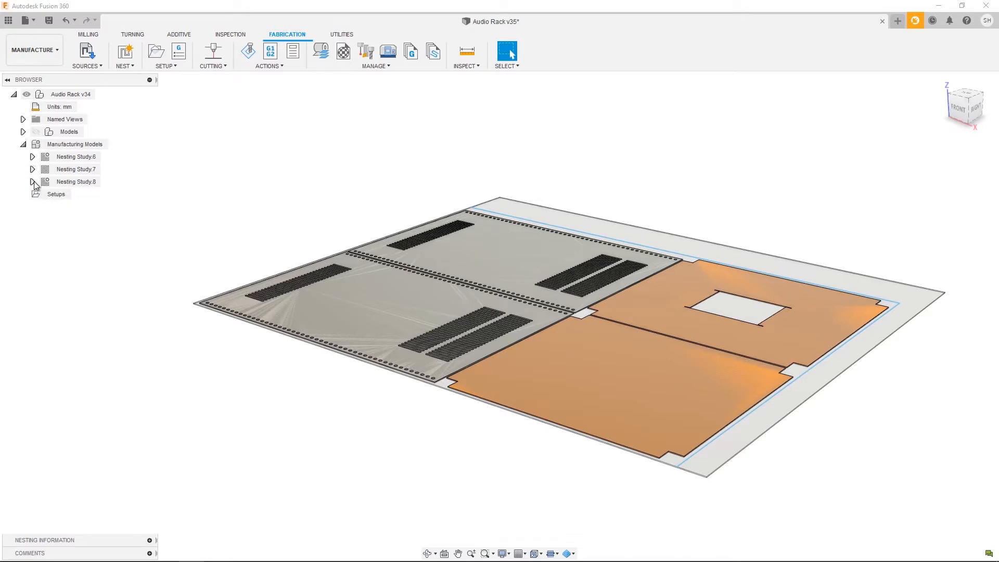
left_click(32, 181)
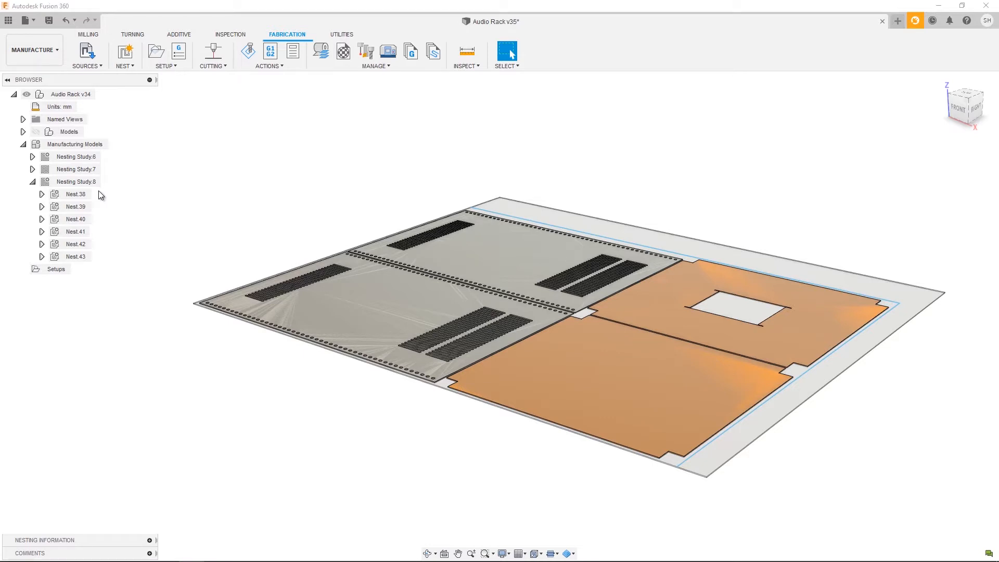
mouse_move(92, 191)
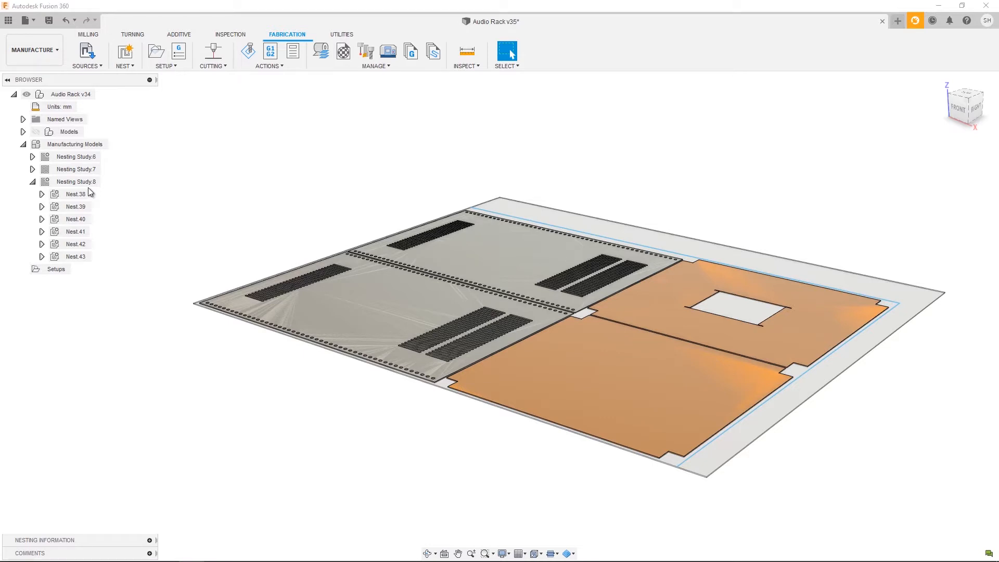
left_click(32, 181)
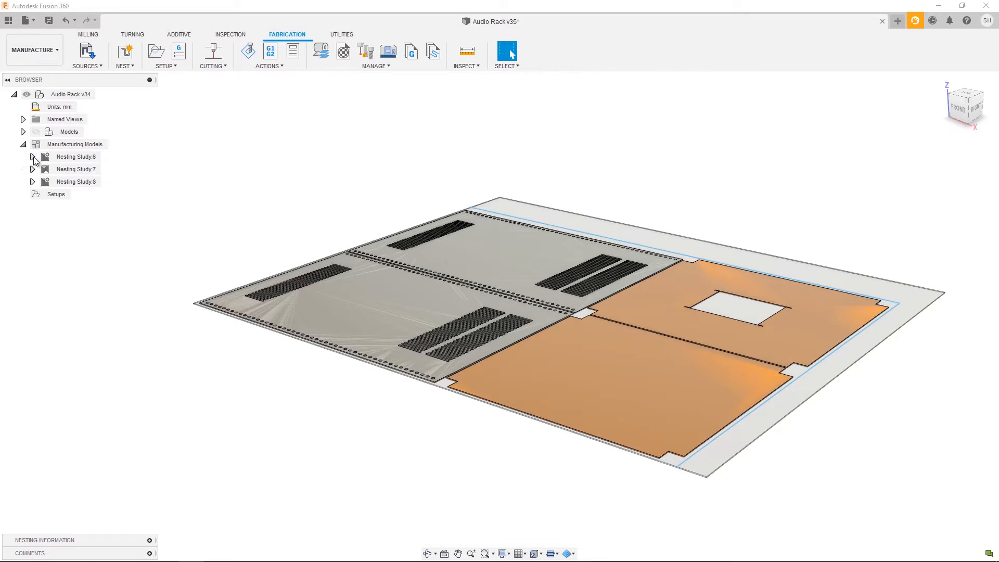
left_click(33, 157)
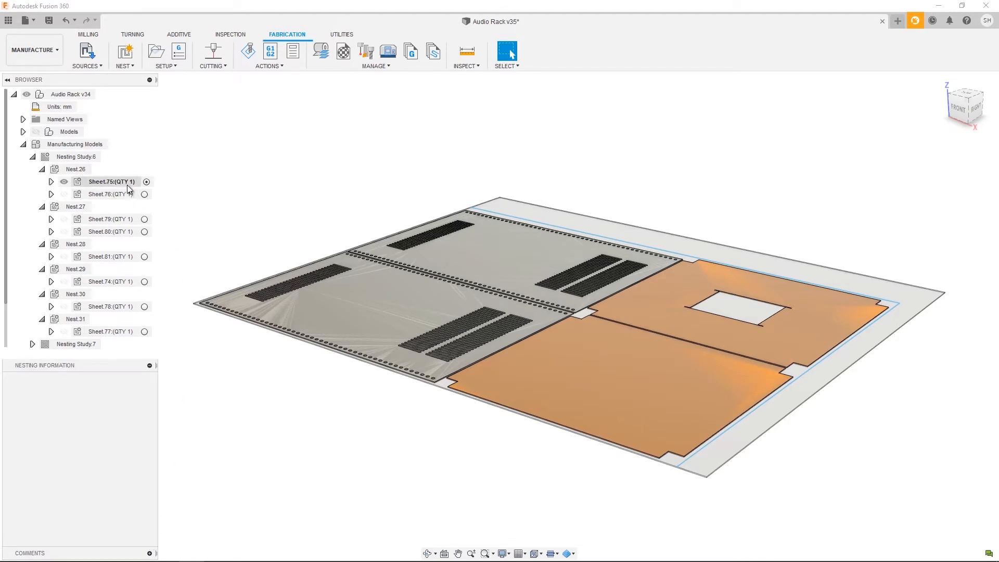
View nesting information for Sheet.75, Nest.26 and Nesting Study.6 totals, then clear the selection
left_click(111, 181)
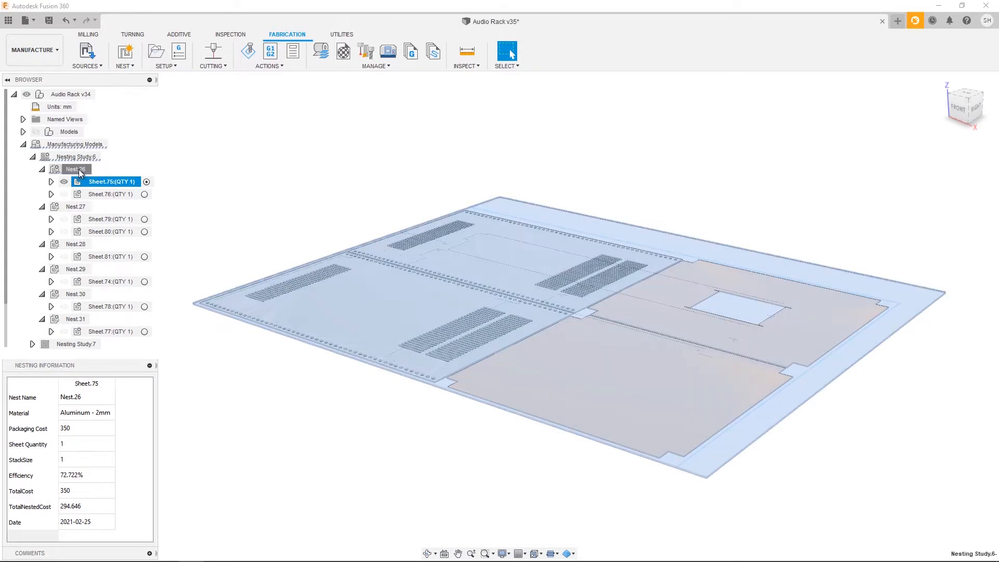
left_click(75, 168)
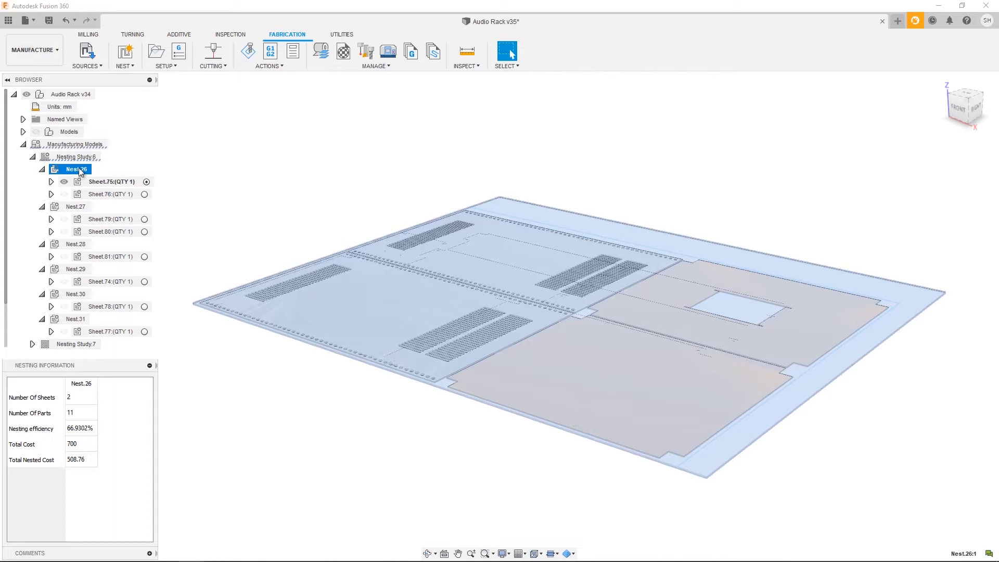
left_click(78, 157)
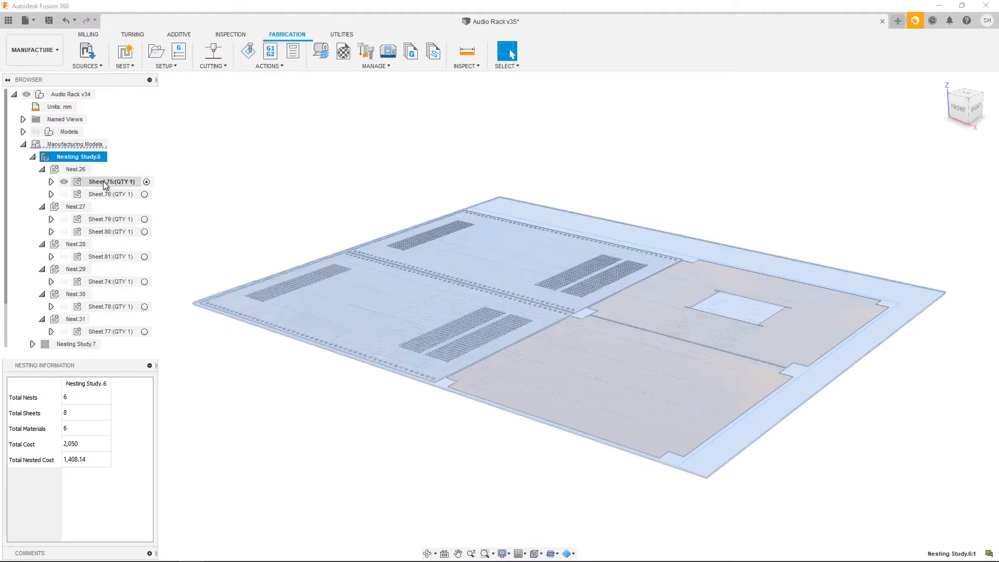
left_click(108, 193)
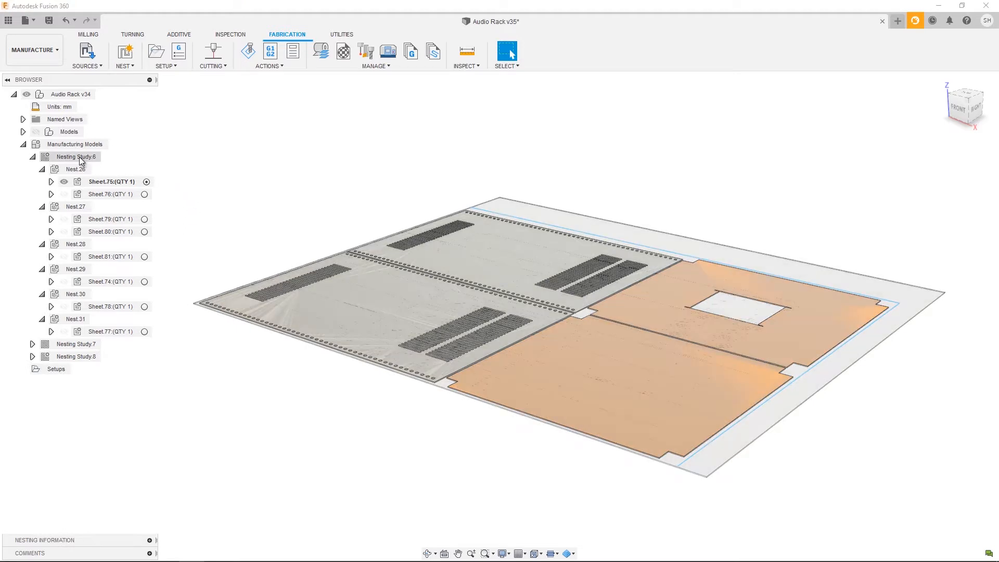
Compare Nesting Study.6 to see its totals and scroll the sheet layout previews
right_click(75, 157)
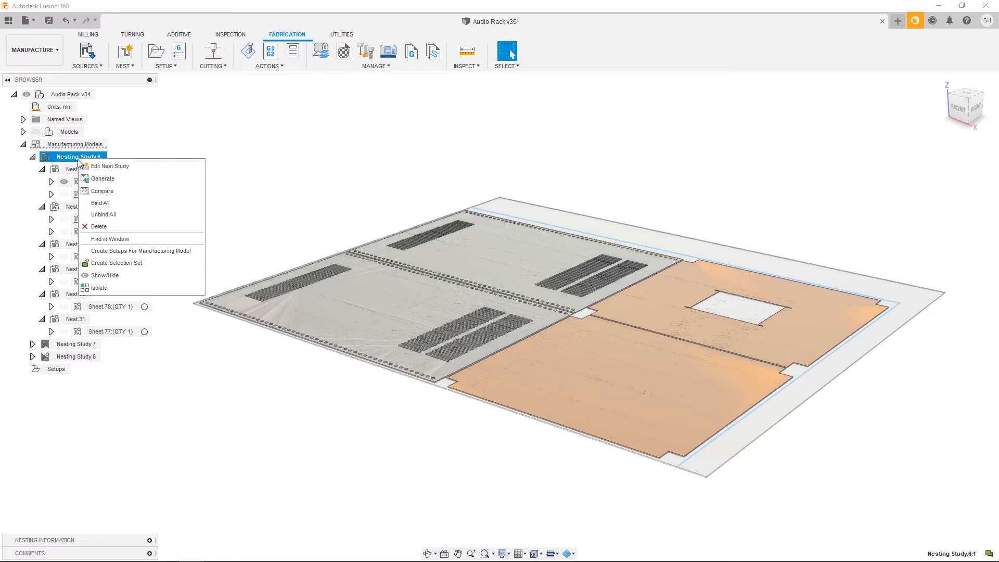
left_click(102, 191)
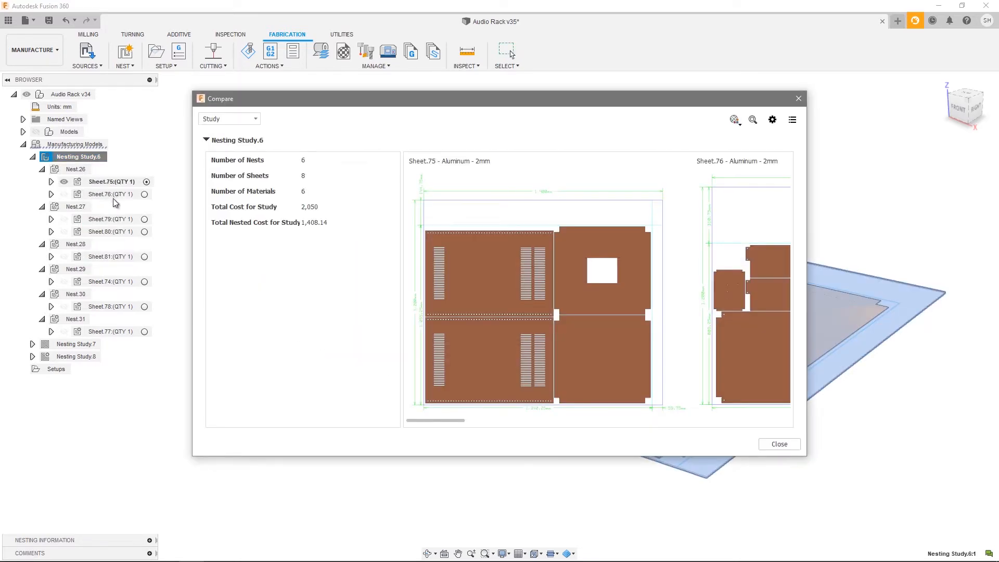
mouse_move(285, 240)
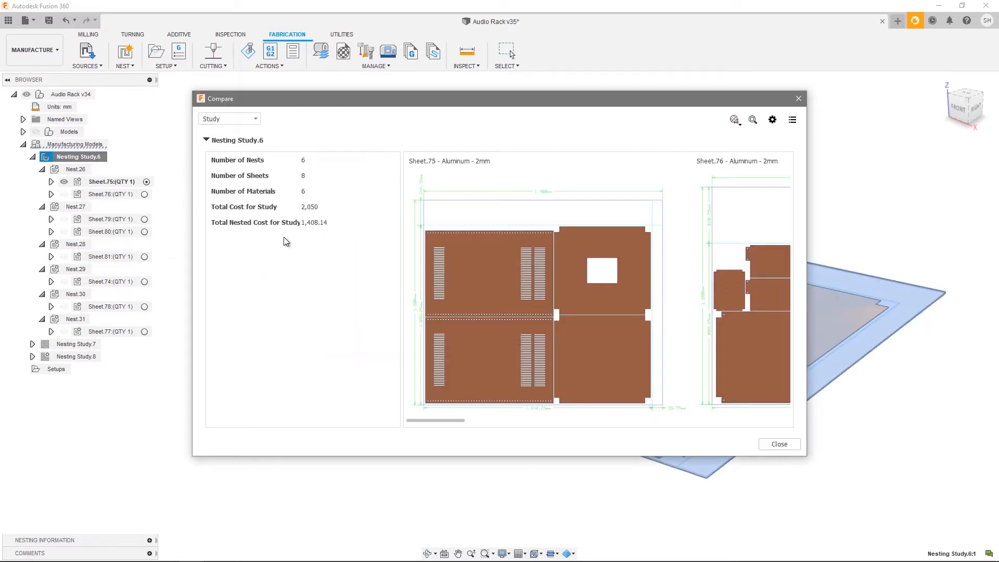
mouse_move(145, 428)
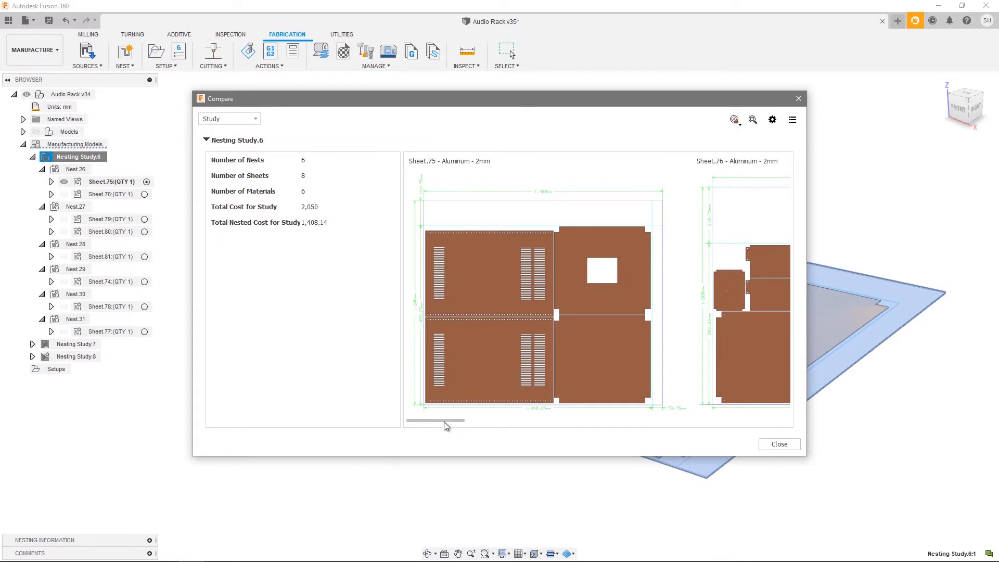
left_click_drag(435, 421, 483, 421)
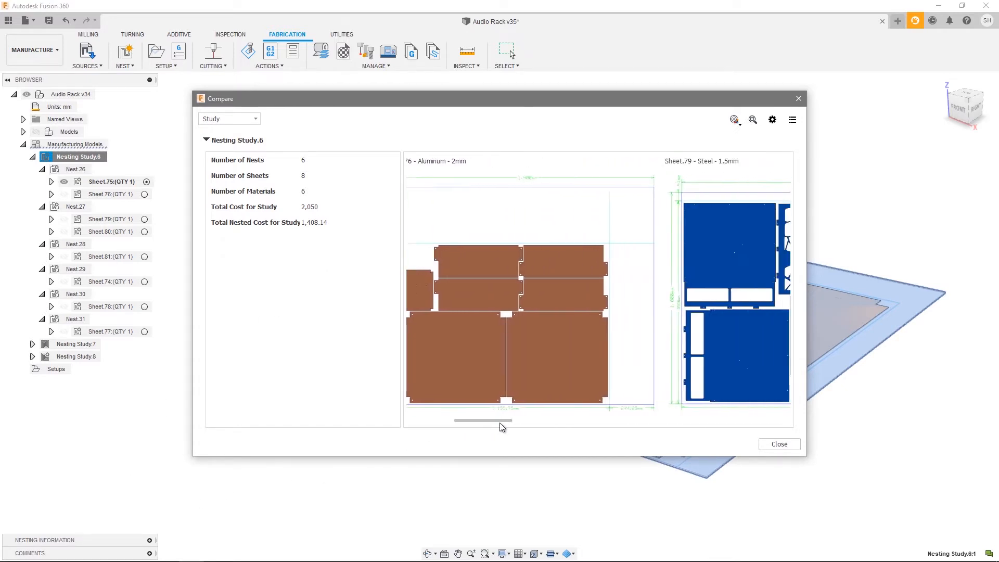
left_click_drag(482, 420, 549, 419)
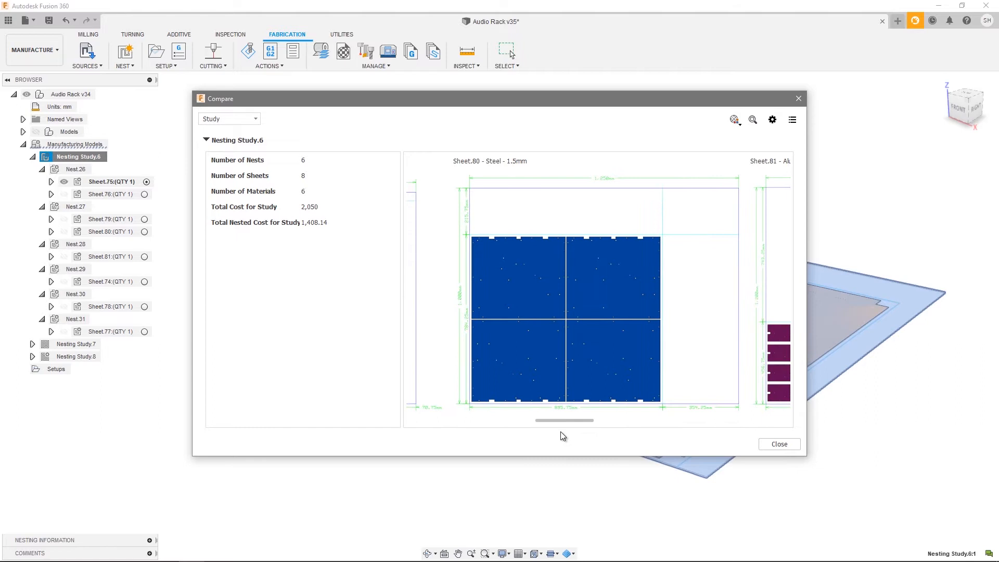
mouse_move(743, 129)
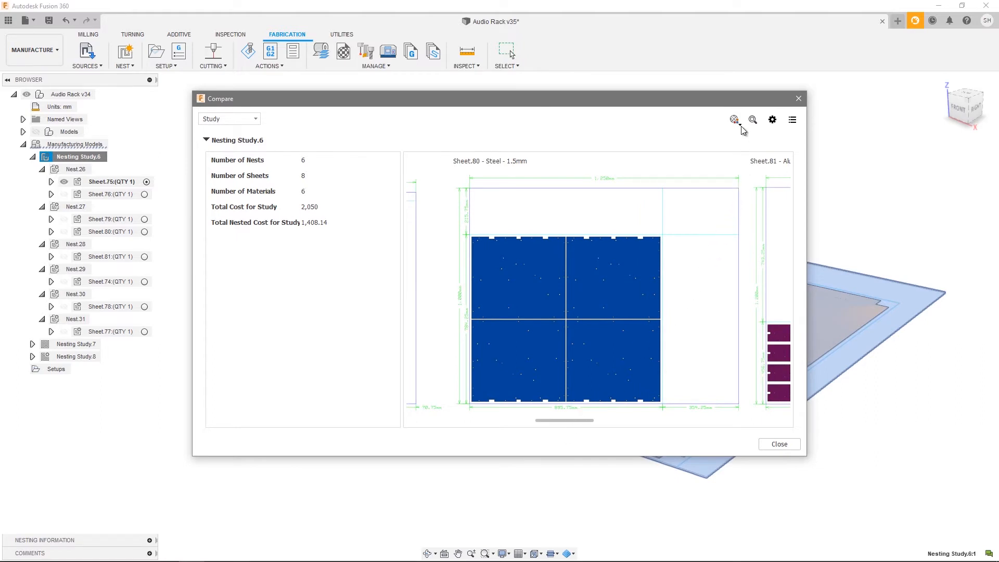
Rescale the preview strip so the first layouts, Sheet.75 and Sheet.76, are shown
left_click(734, 119)
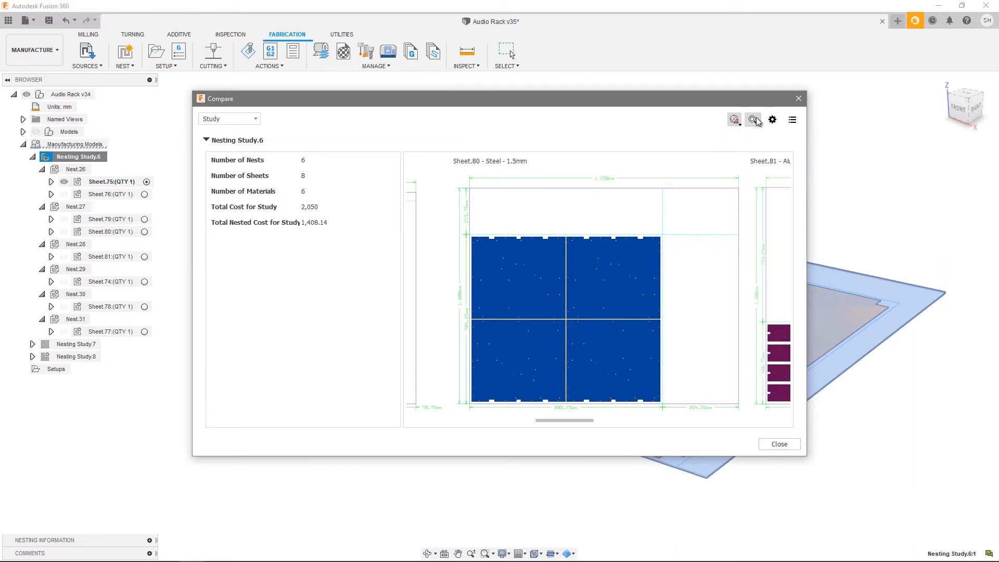
left_click(751, 120)
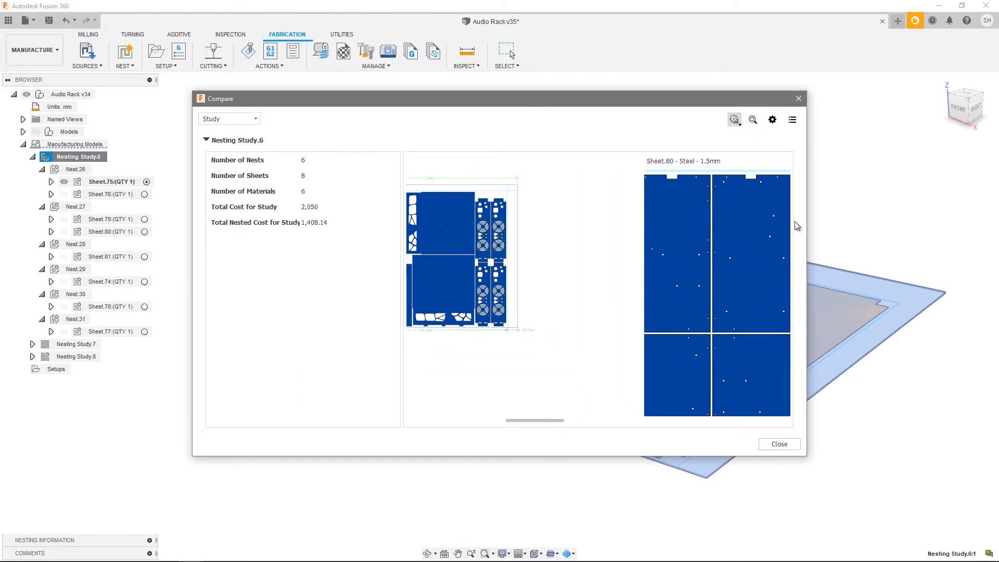
left_click(752, 120)
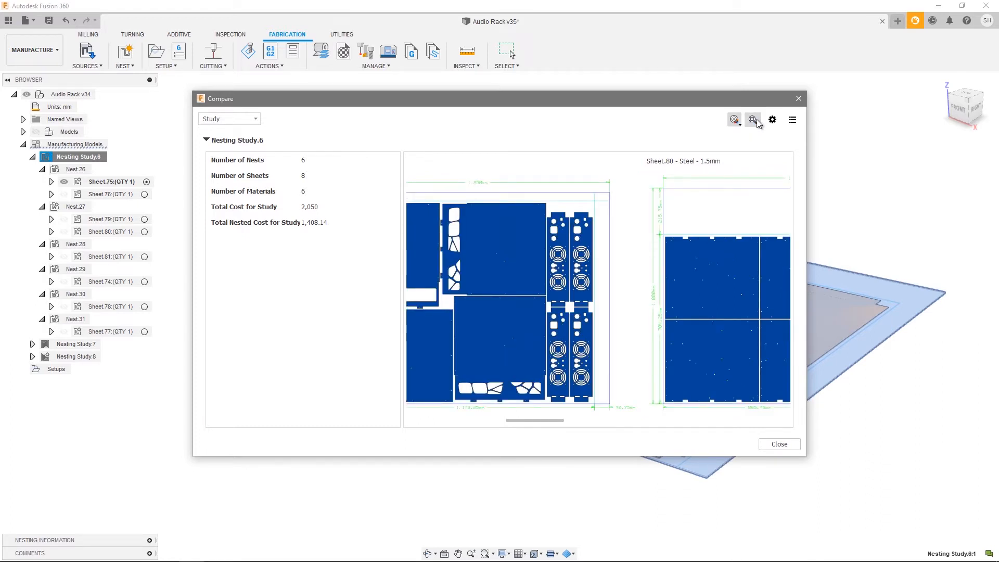
left_click(771, 120)
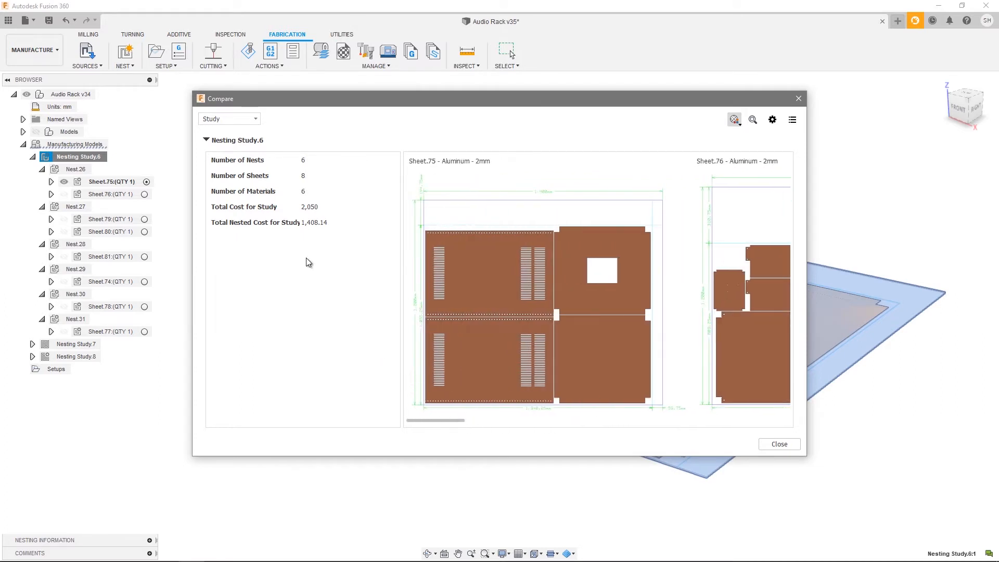
Compare at nest level, review Nest.26 to Nest.31 results, and lay them out as columns
left_click(228, 119)
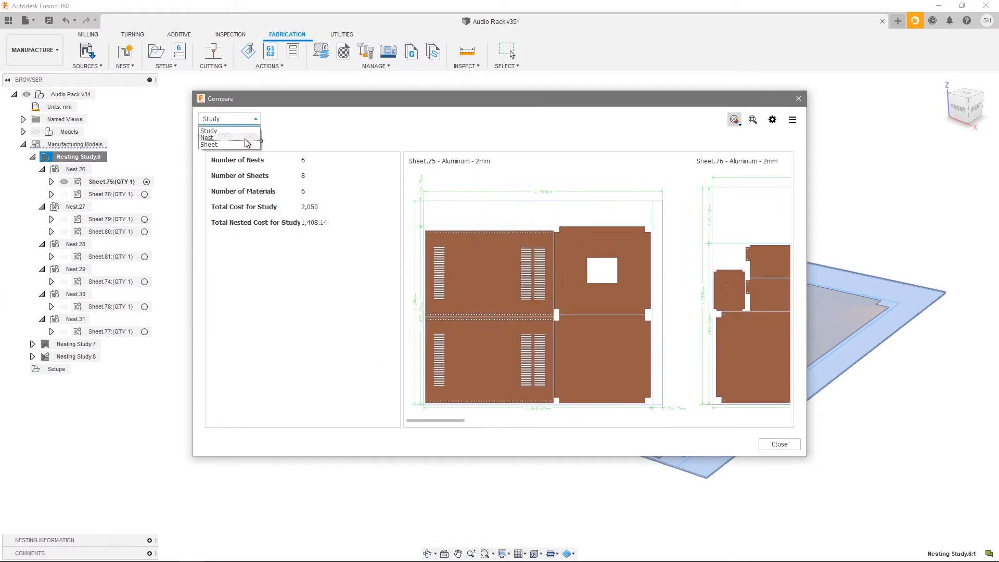
left_click(206, 137)
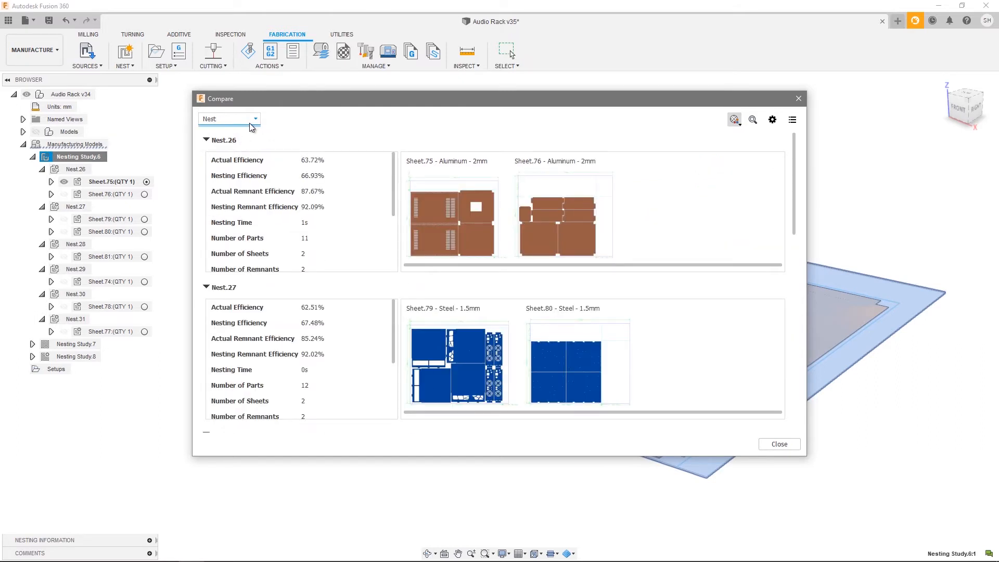
mouse_move(336, 181)
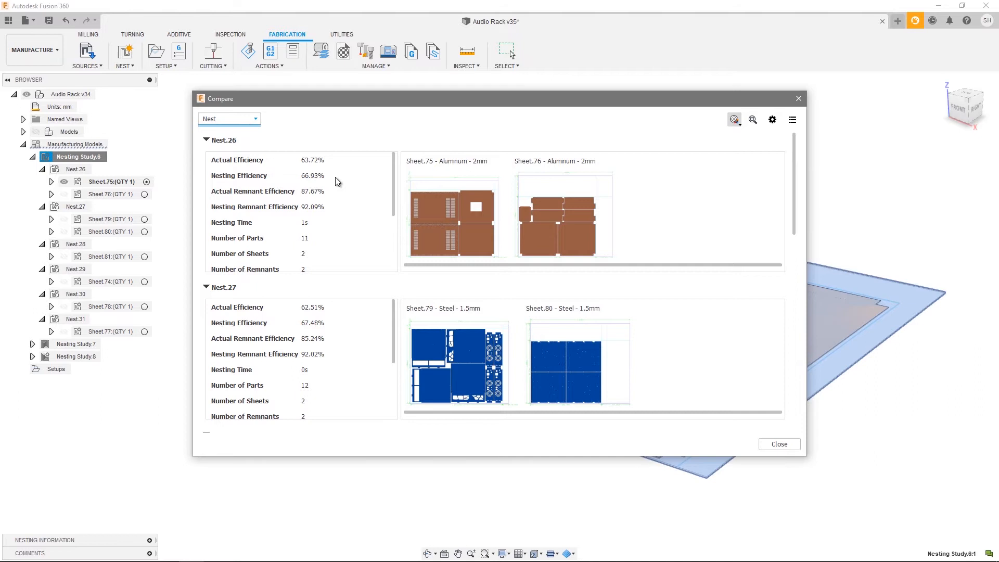
mouse_move(313, 250)
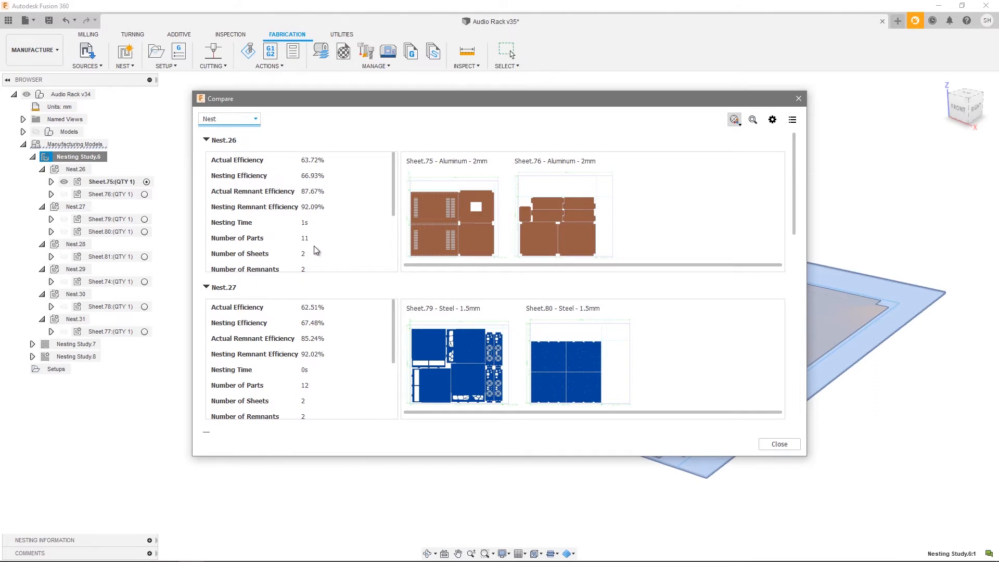
mouse_move(797, 180)
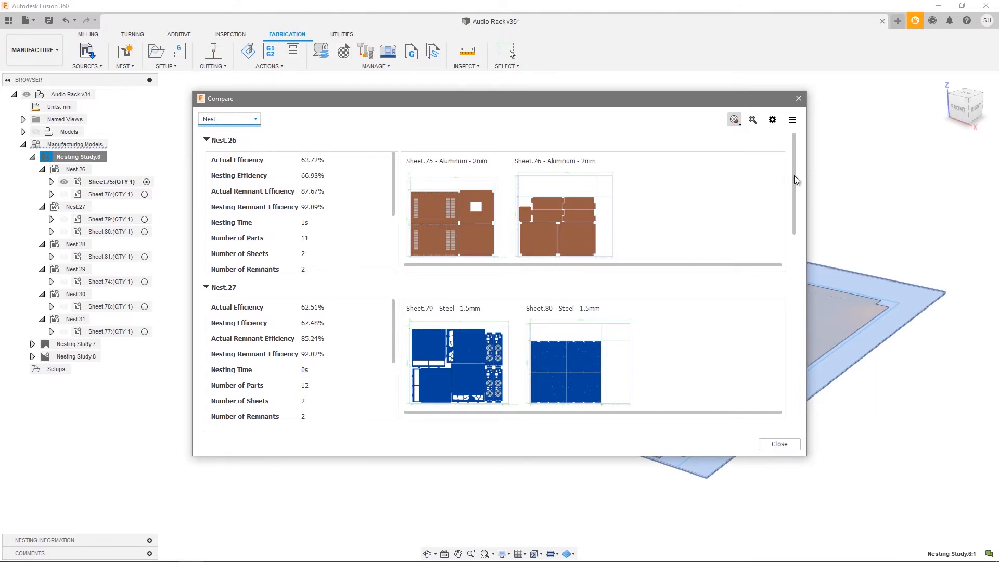
scroll("down", 3)
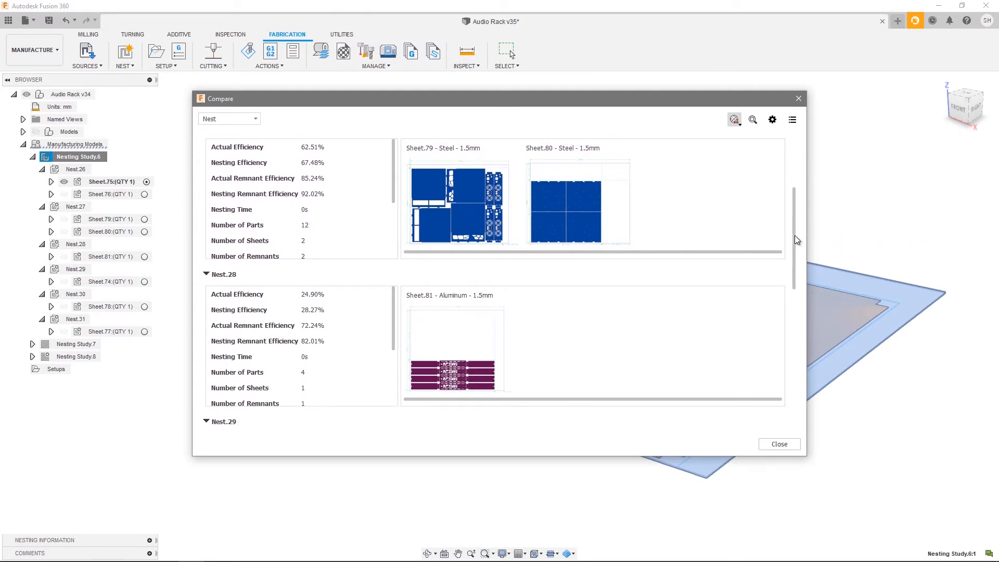
scroll("down", 3)
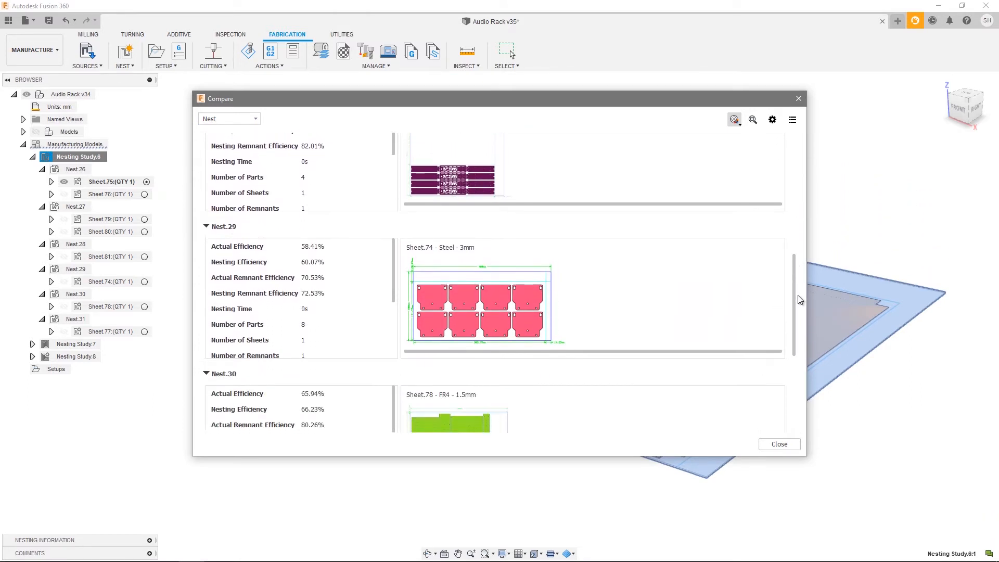
scroll("down", 3)
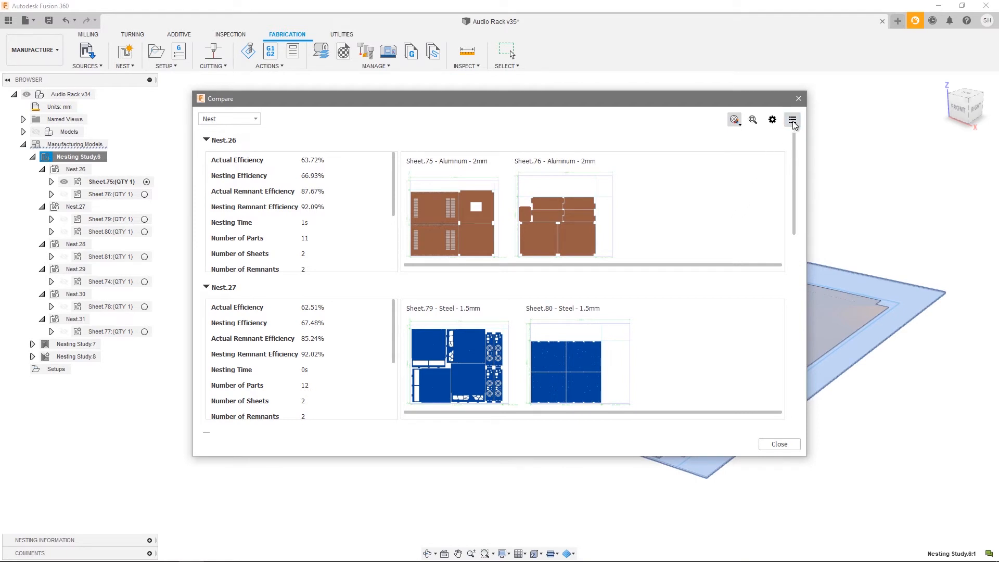
left_click(792, 120)
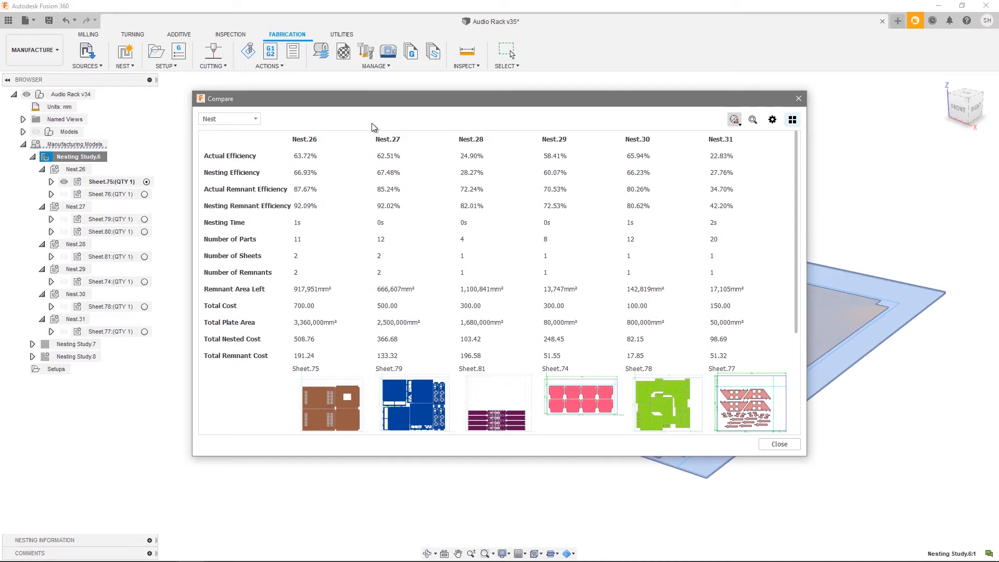
mouse_move(535, 175)
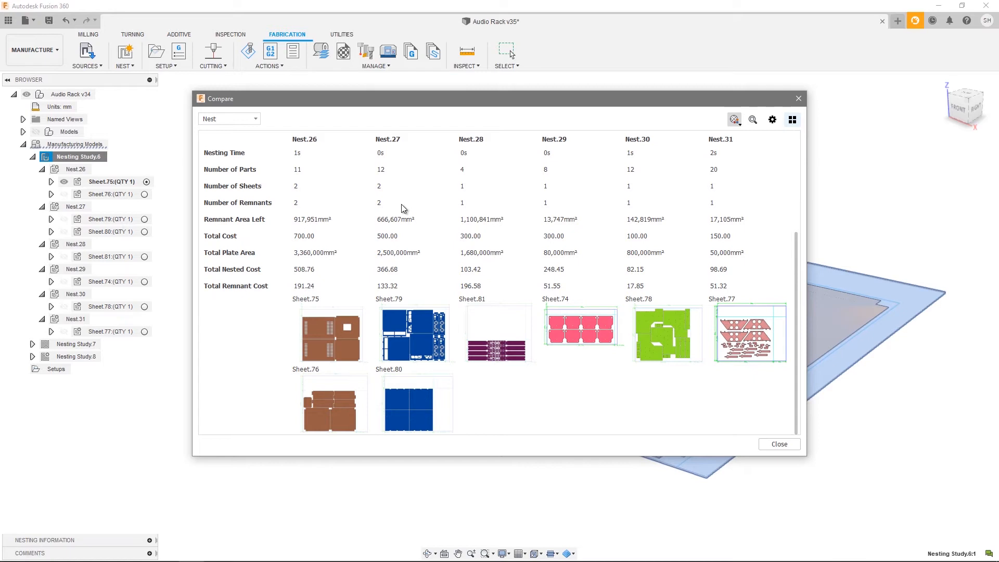
mouse_move(321, 336)
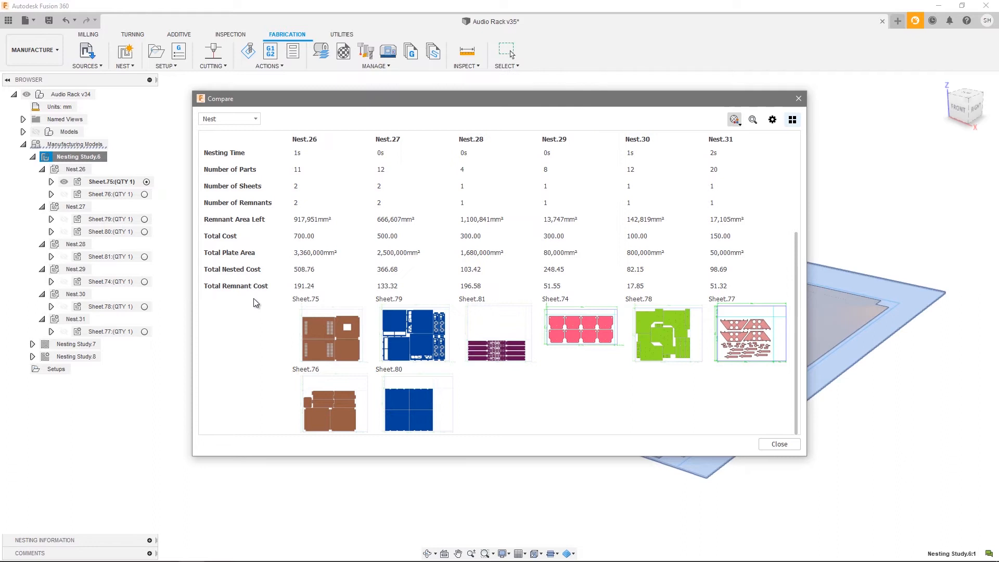
Switch the comparison from nests to individual sheets
left_click(227, 119)
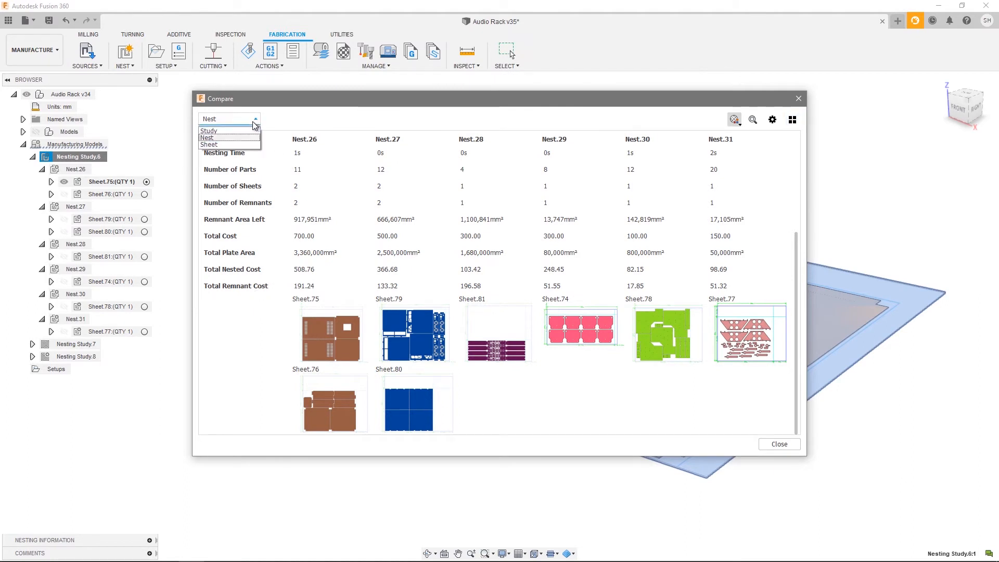
left_click(209, 145)
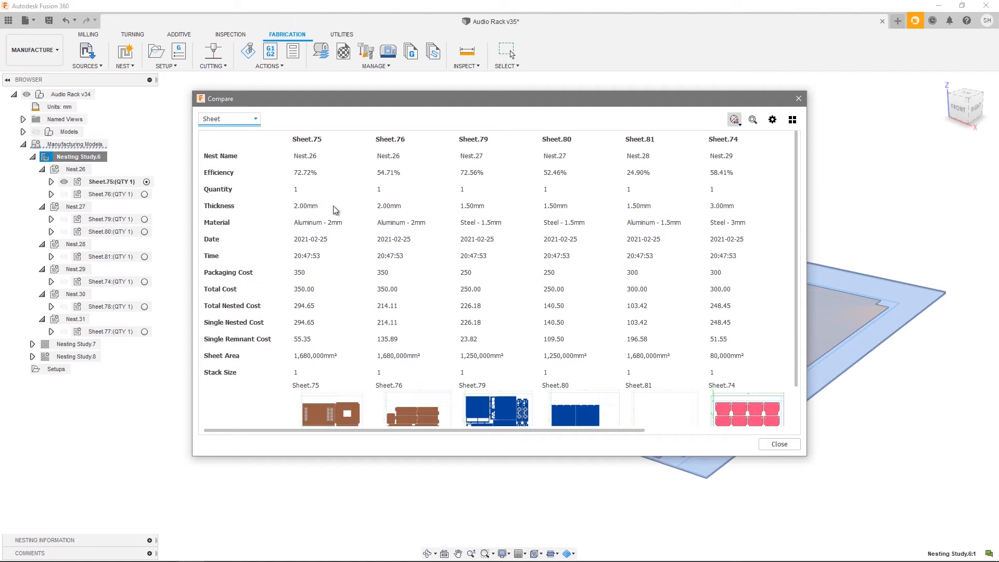
mouse_move(240, 358)
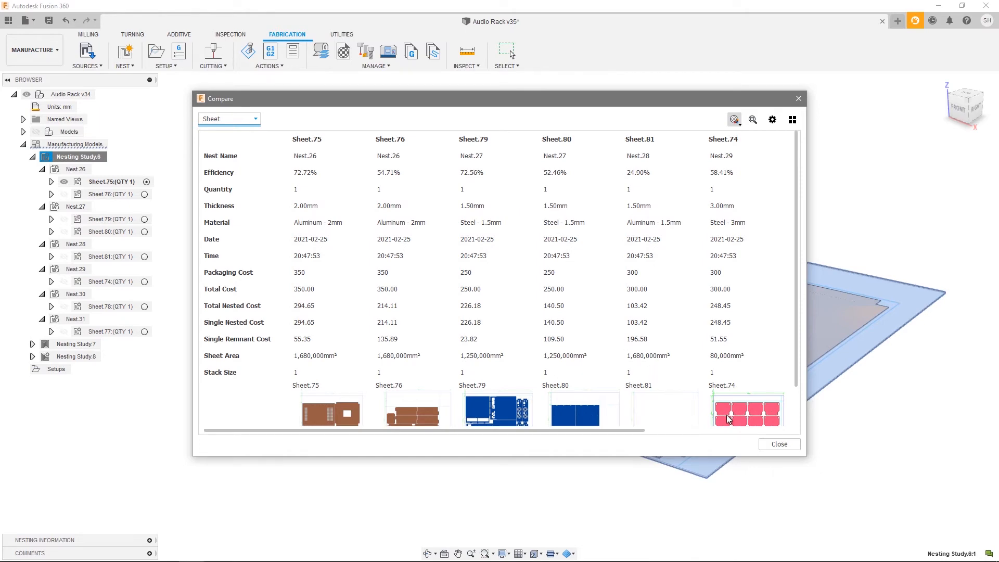
Close the comparison and check the context actions for Nest.26 and Sheet.75
left_click(778, 445)
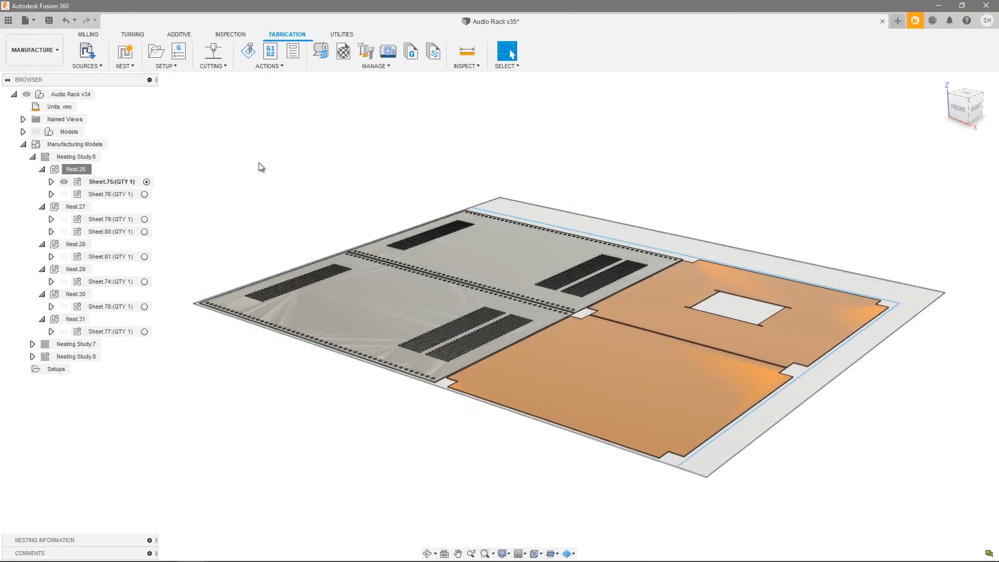
right_click(75, 169)
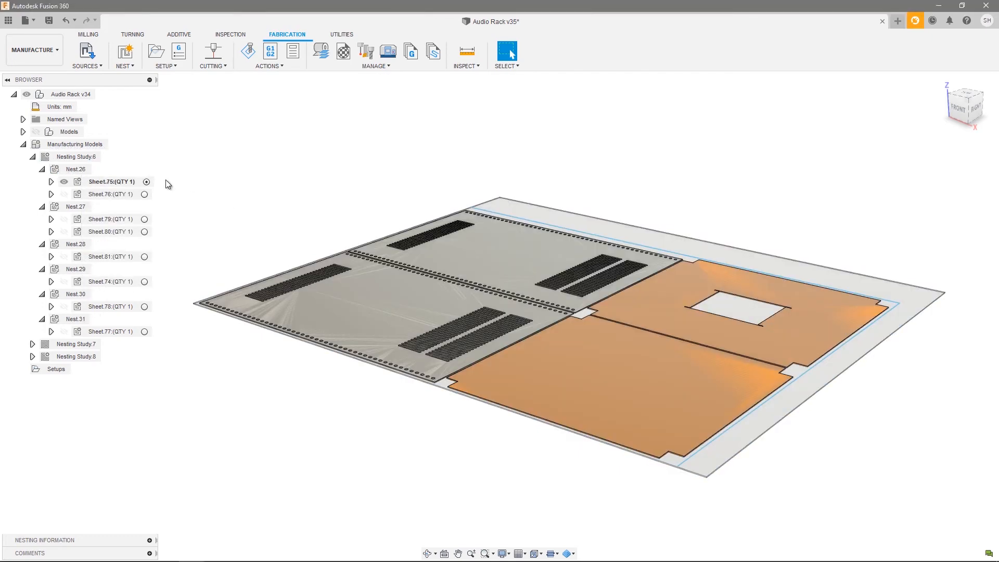
right_click(112, 181)
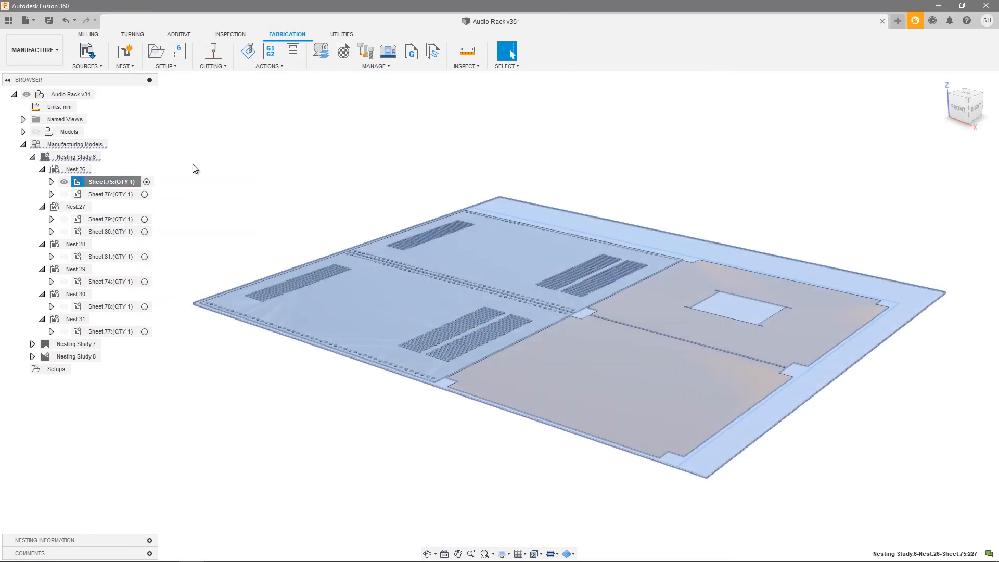
mouse_move(90, 163)
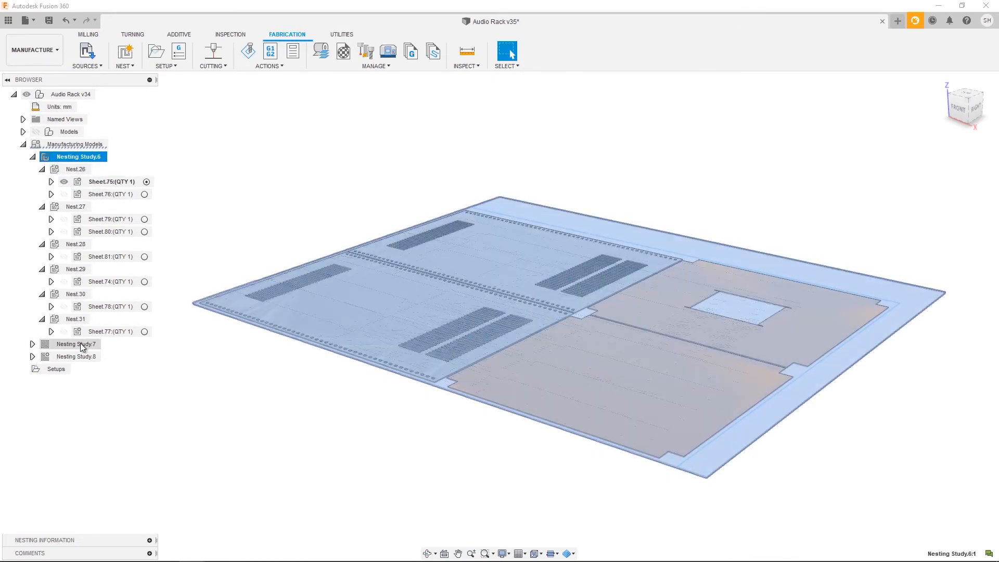
Select Nesting Study.7 alongside Study.6 and compare the two studies
left_click(79, 345)
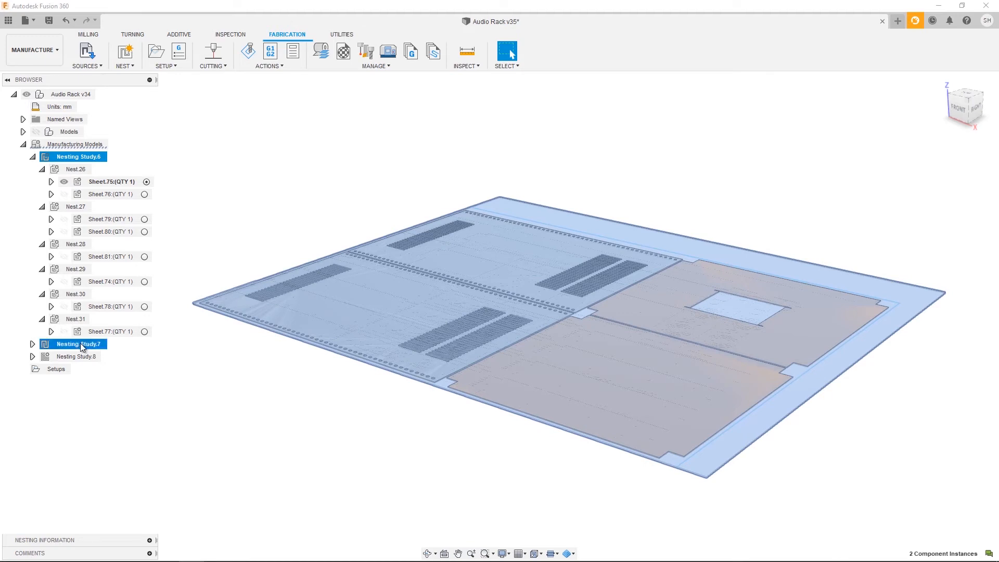
right_click(75, 344)
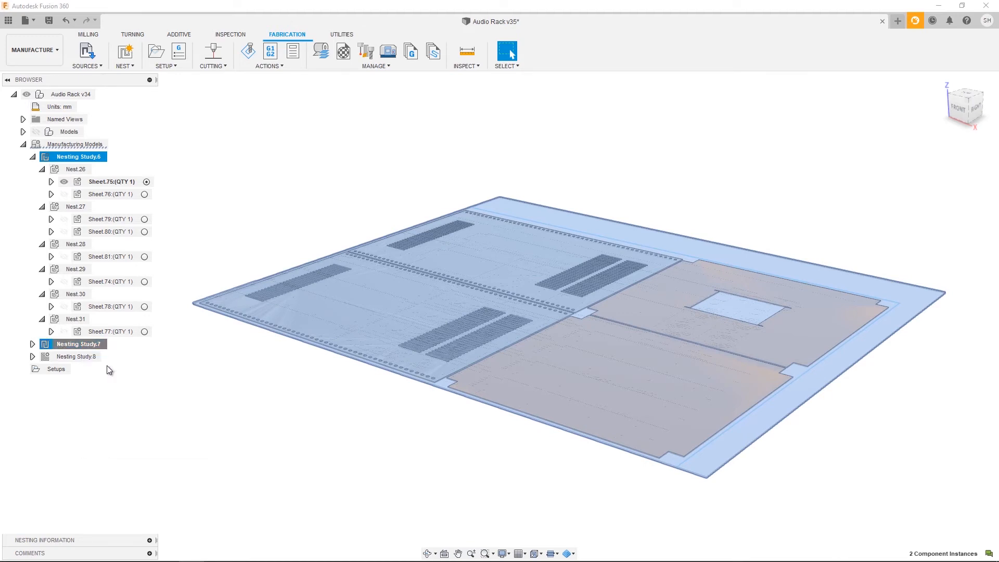
left_click(506, 52)
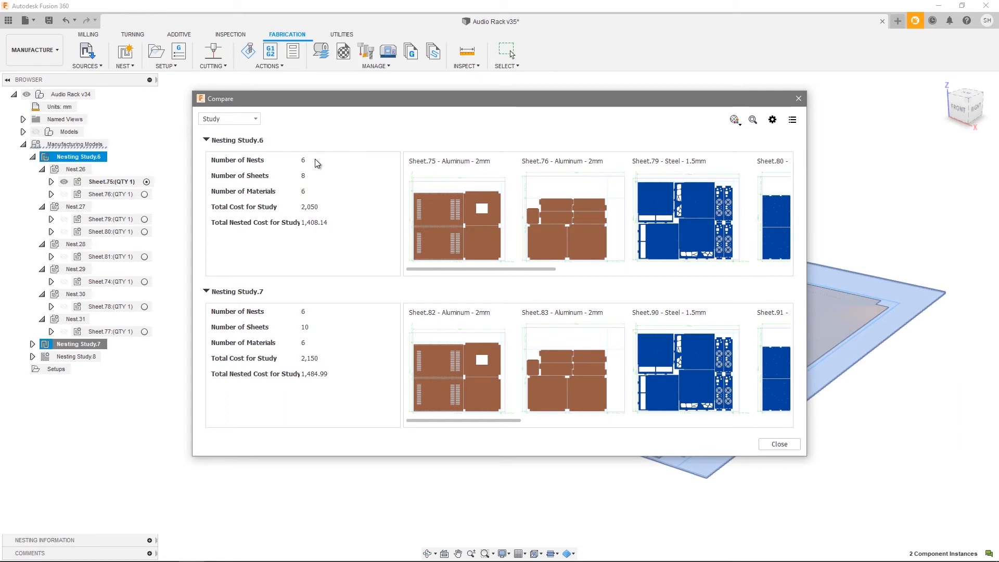
mouse_move(288, 320)
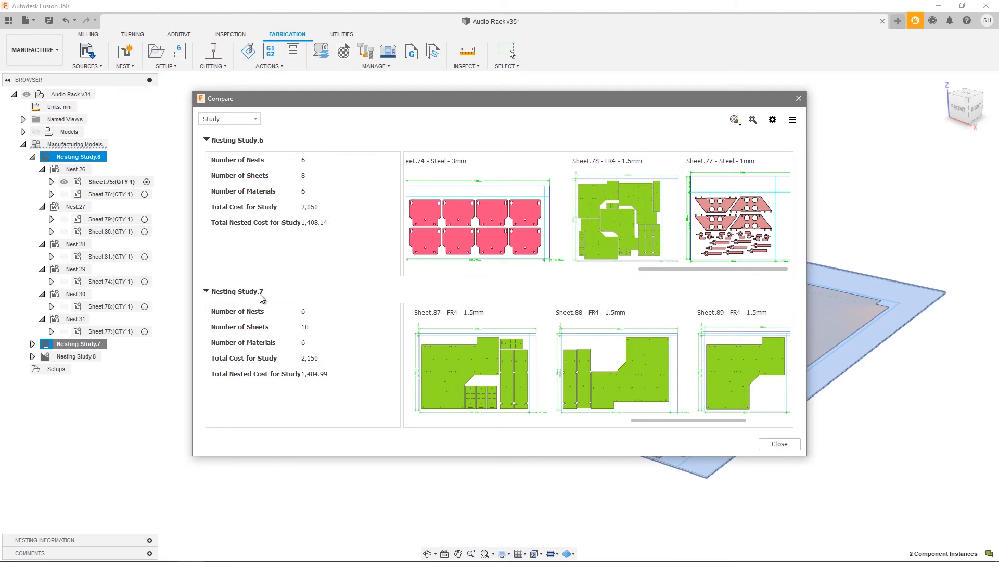
mouse_move(455, 318)
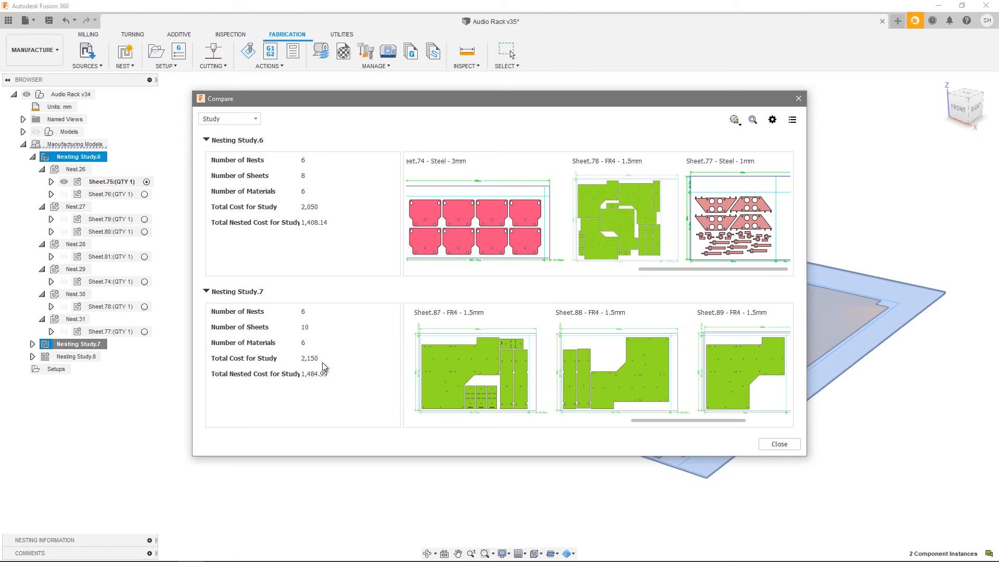
mouse_move(250, 140)
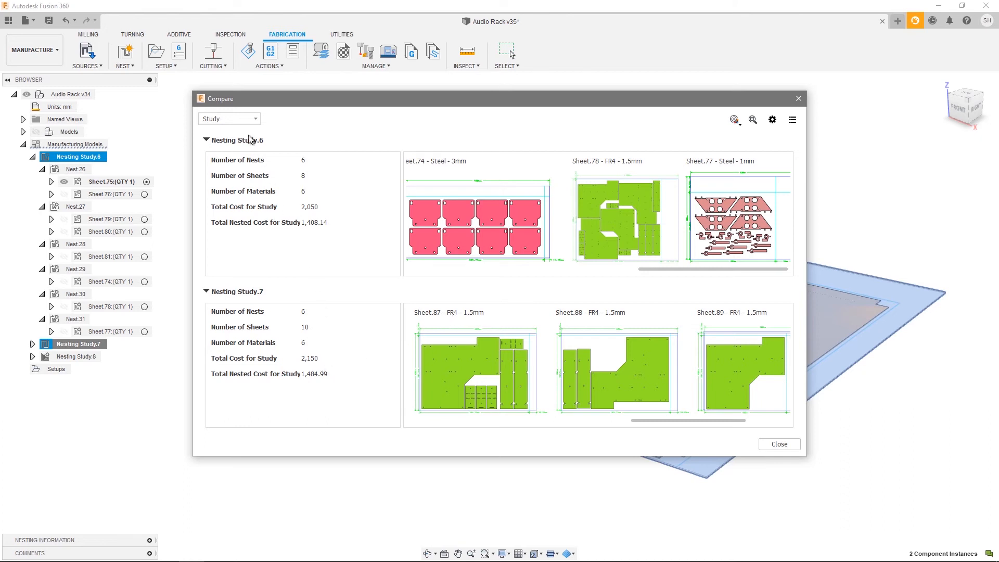
View the two-study comparison by nest, then by sheet in columns, and close it
left_click(229, 118)
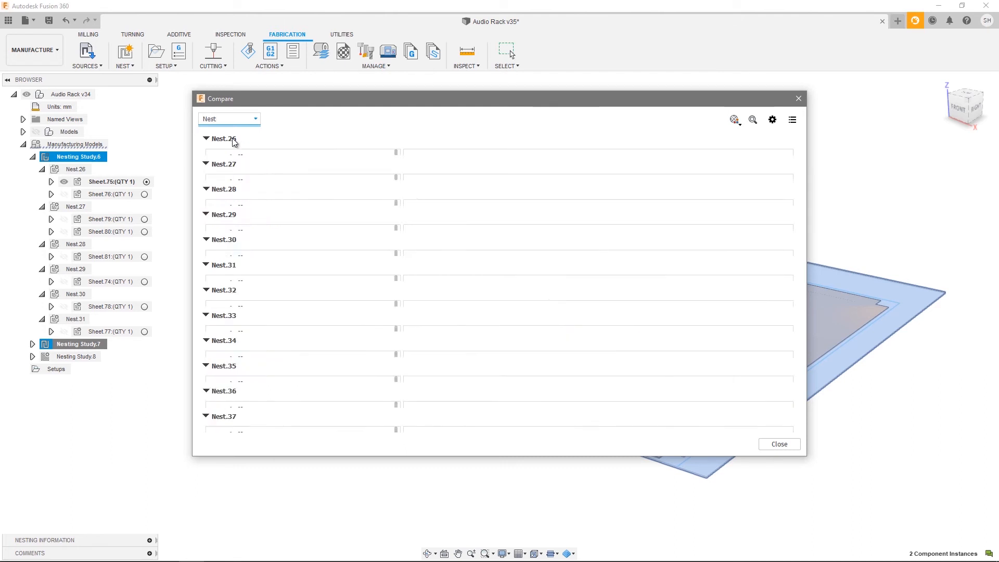
left_click(221, 141)
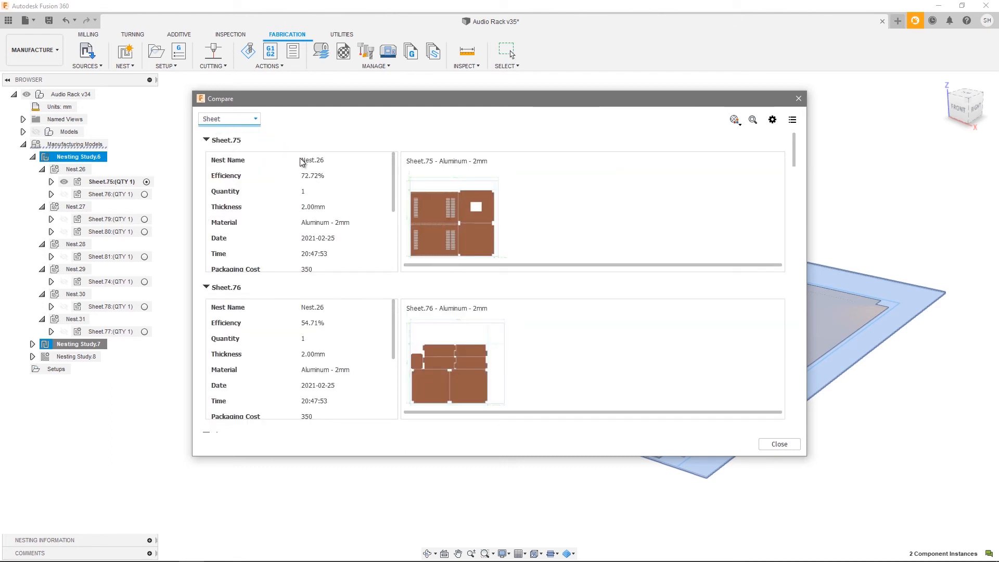
left_click(793, 120)
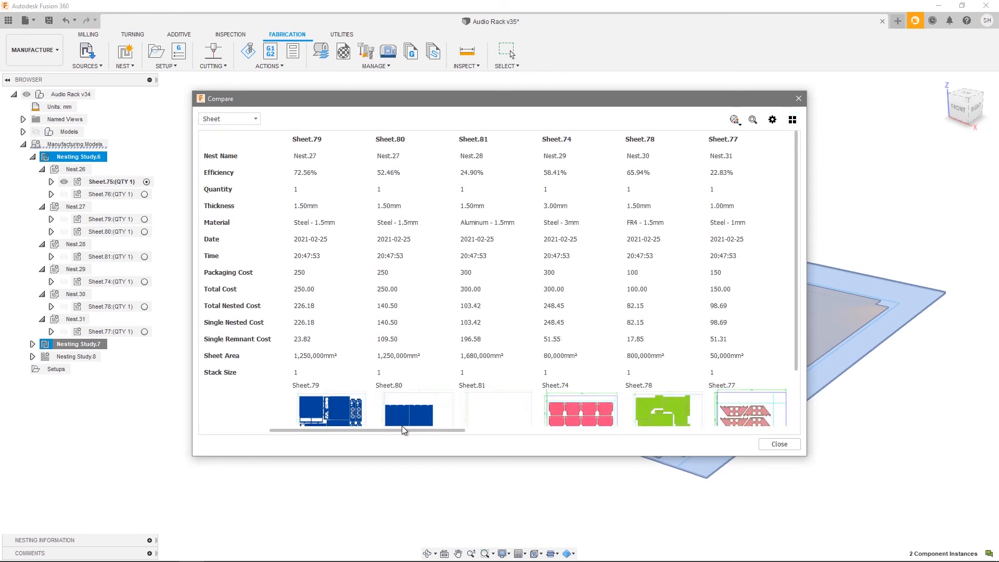
left_click_drag(401, 429, 546, 435)
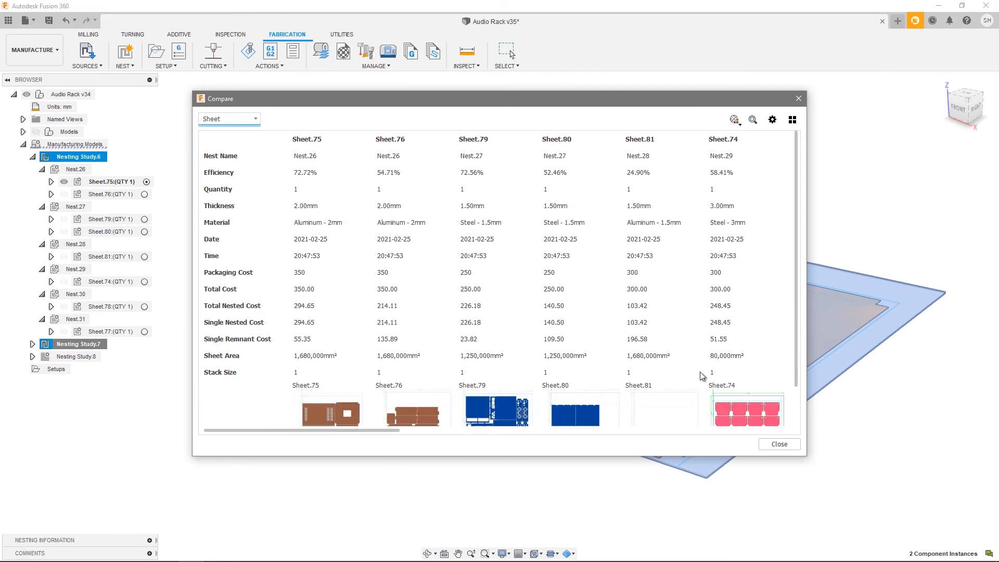
left_click(778, 445)
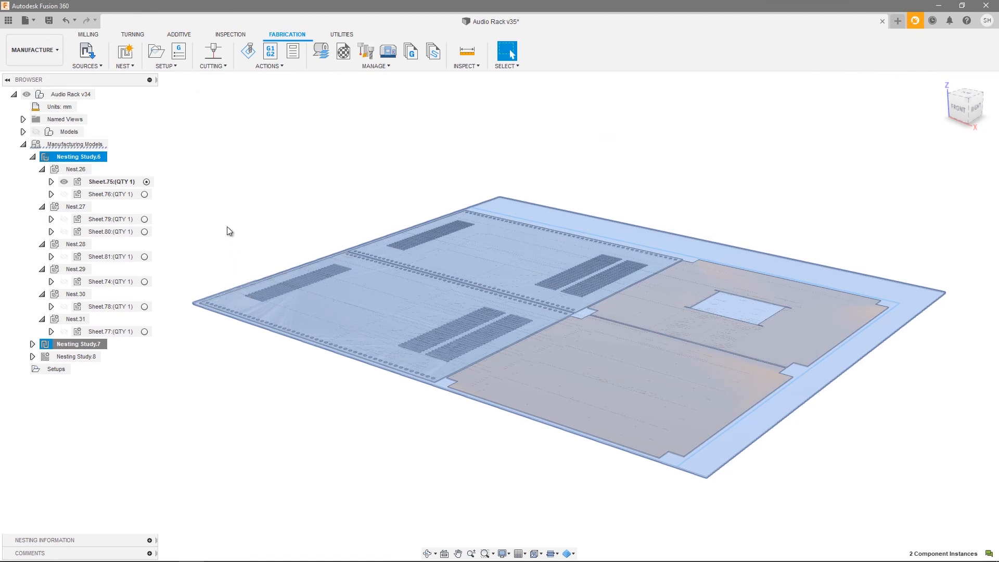
Compare Nest.30 from Study.6 with Nest.36 from Study.7 (65.94% vs 54.95% efficiency)
left_click(32, 344)
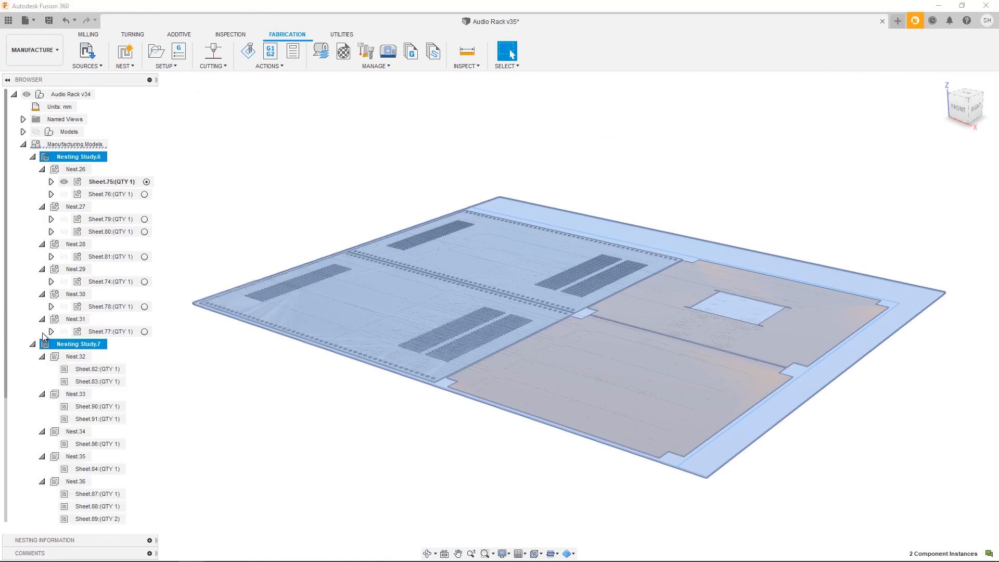
left_click(75, 293)
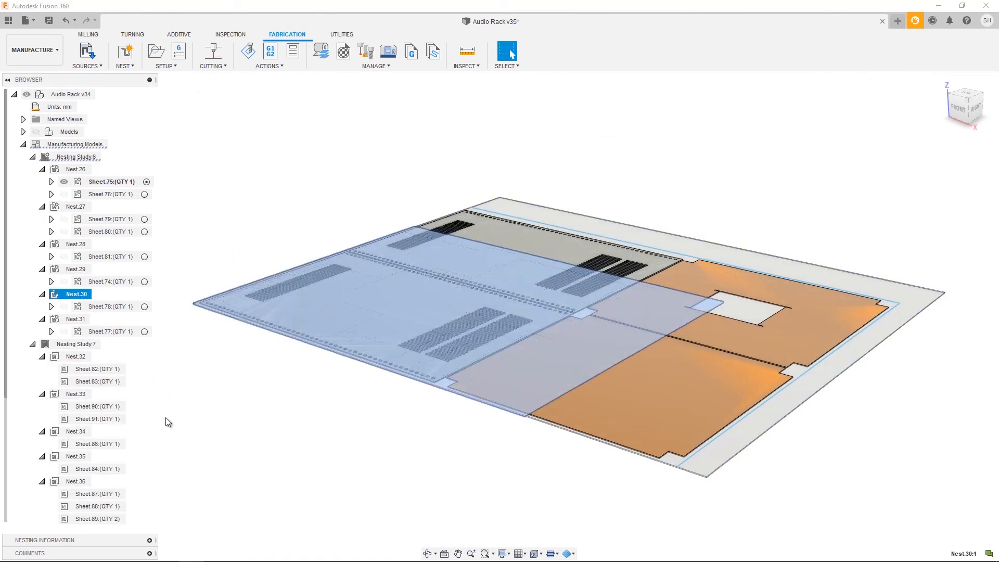
left_click(75, 480)
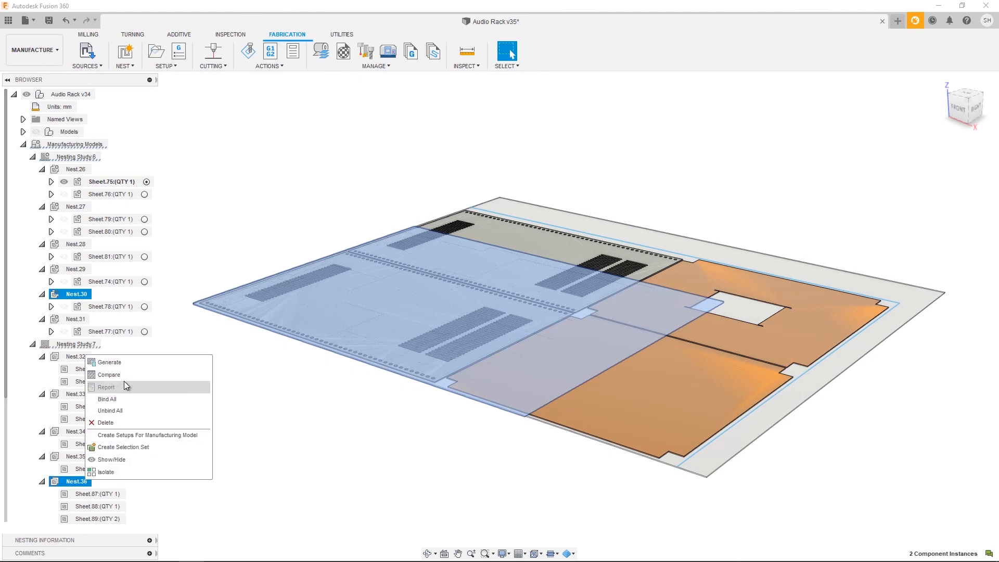
left_click(109, 375)
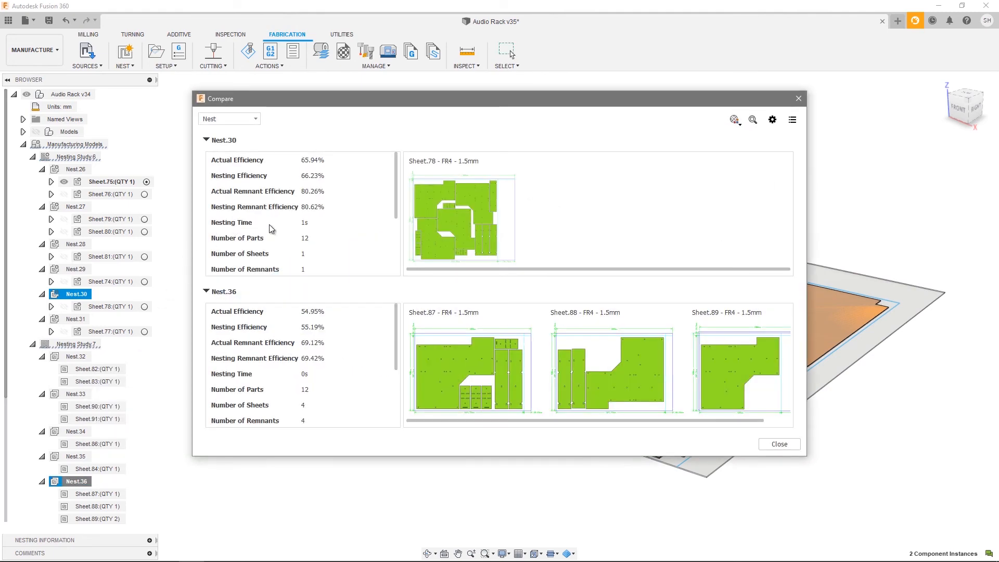
mouse_move(348, 312)
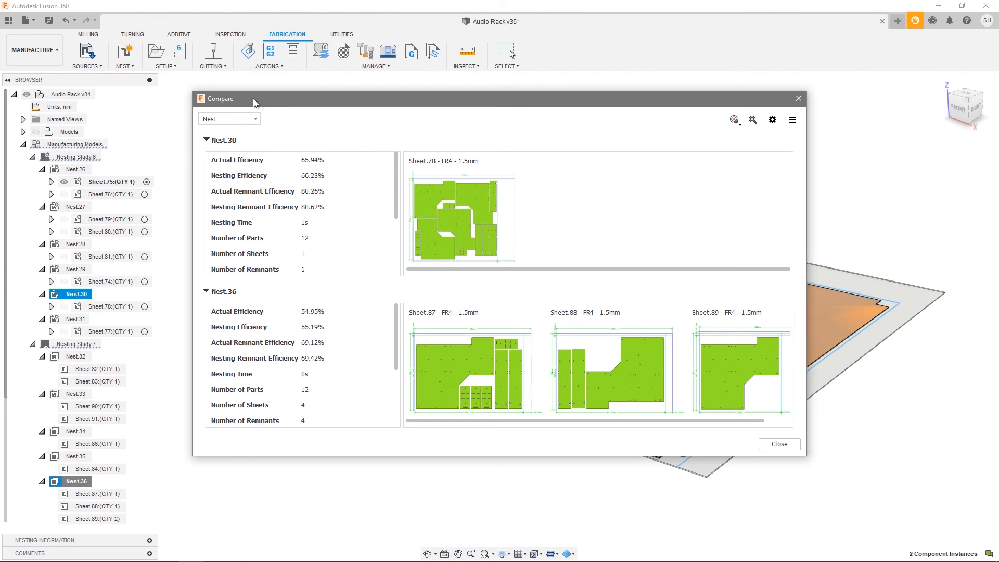
Show the Nest.30 vs Nest.36 comparison per sheet: Sheet.78 at 65.94%, Sheet.87 at 70.74%
left_click(229, 118)
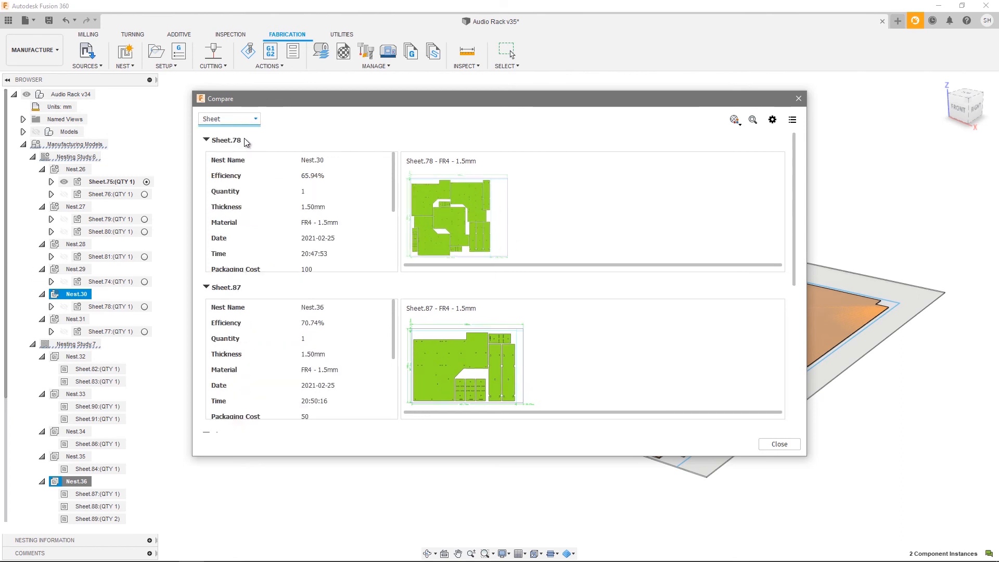
Review Sheet.78/87/88/89 FR4 statistics for Nest.30 and Nest.36 as columns, then close the comparison
left_click(792, 120)
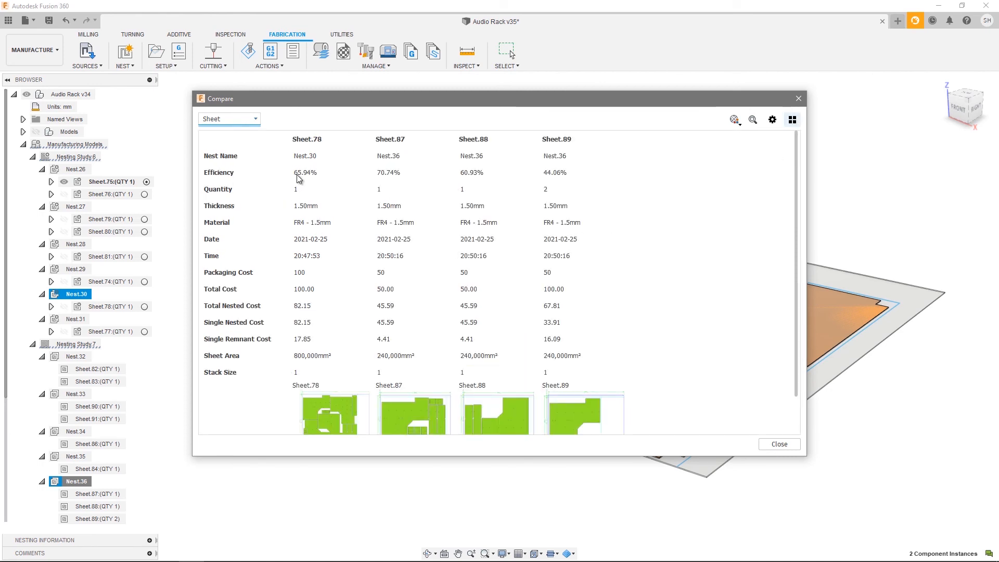
mouse_move(637, 273)
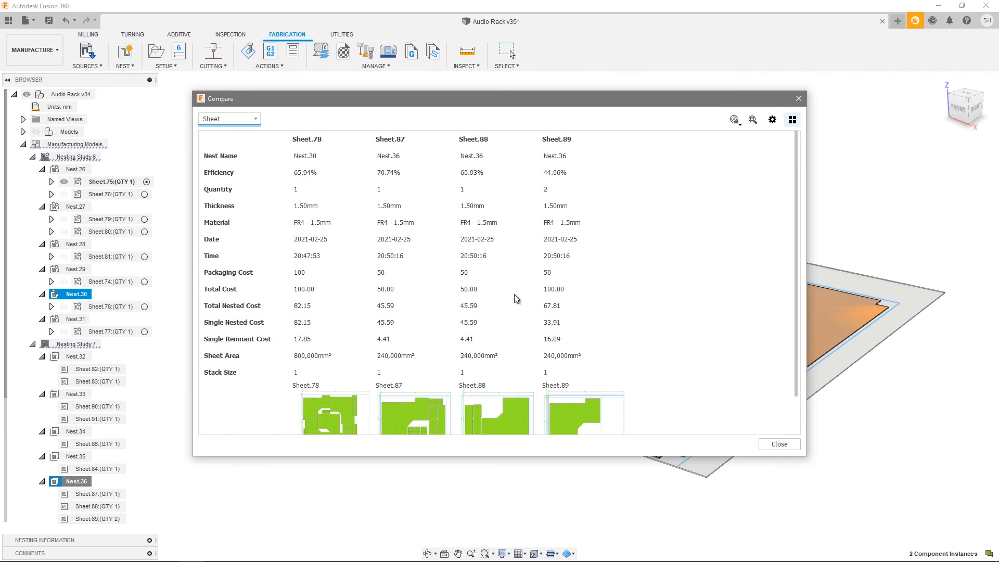
mouse_move(311, 301)
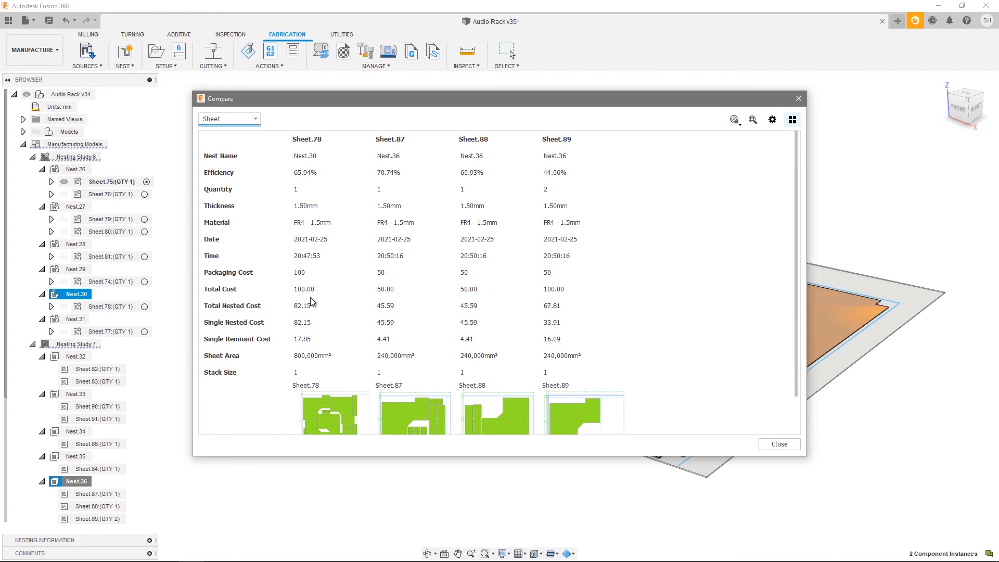
mouse_move(516, 303)
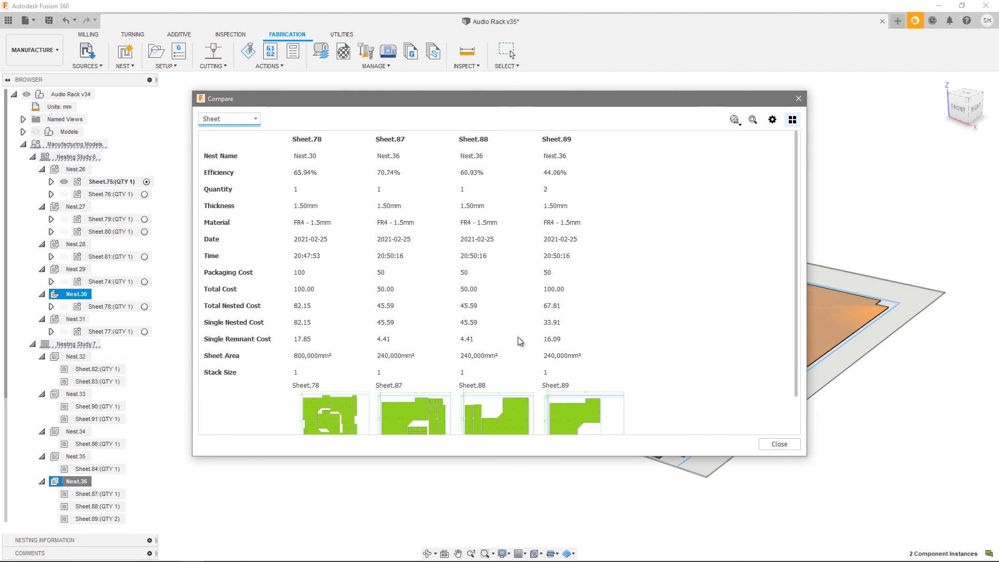
left_click(779, 444)
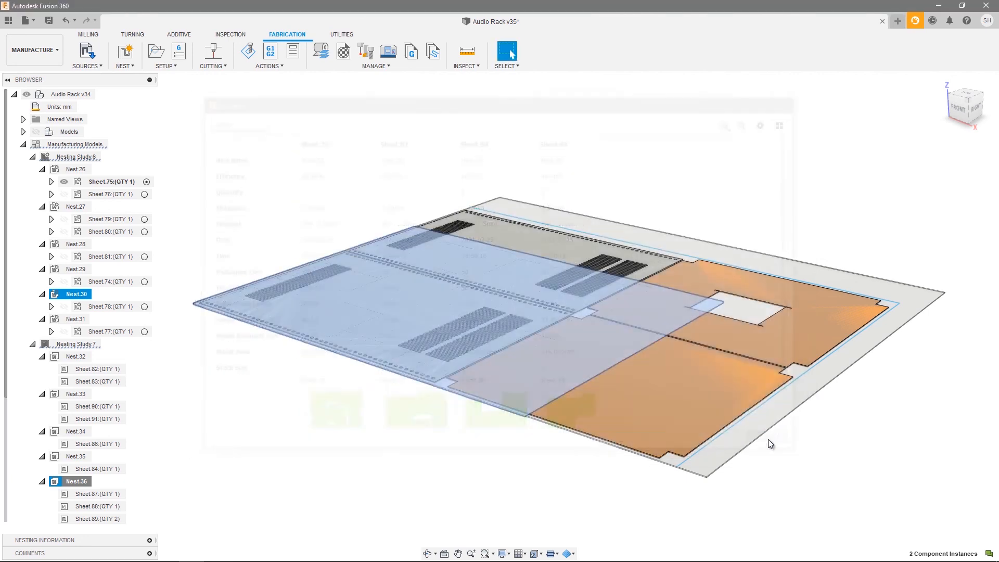